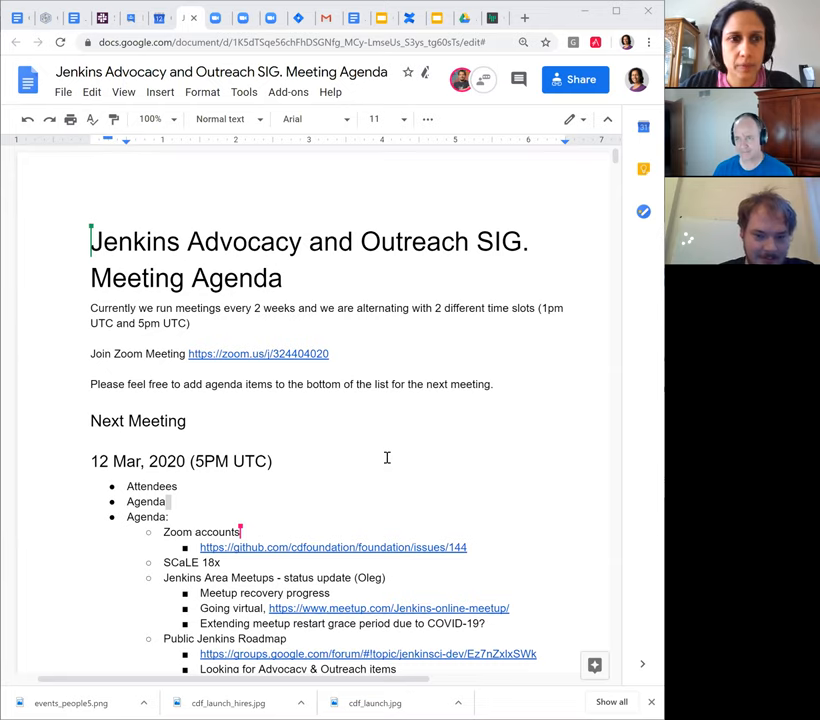
Scroll down to the 12 Mar 2020 meeting agenda items
scroll("down", 3)
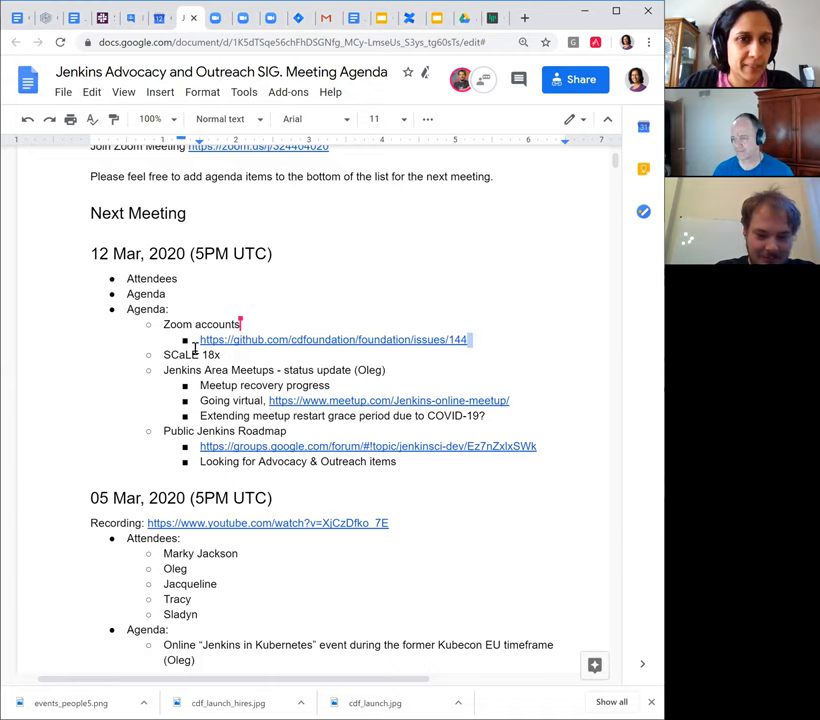
mouse_move(333, 339)
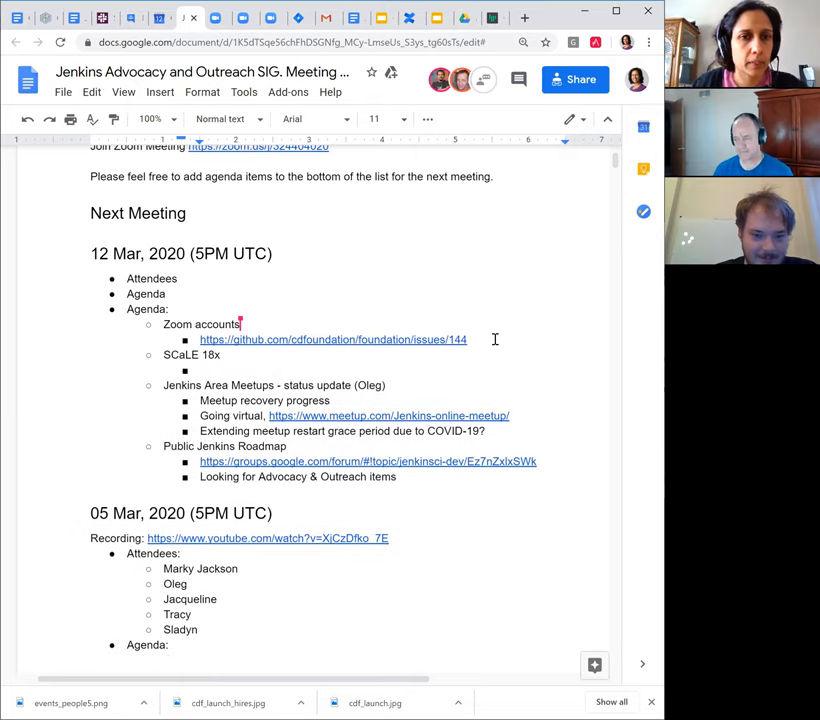
Note that Mark Waite and Alyssa Tong attended and ran the Free Jenkins Pipeline Workshop for 90+
type("A")
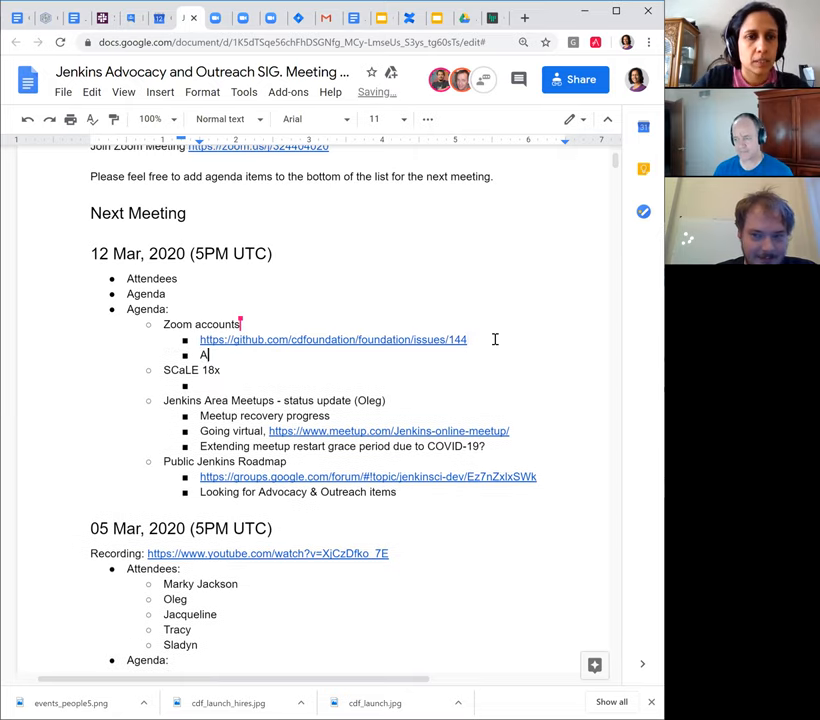
type("Mark Waite and Alyssa Tong attended")
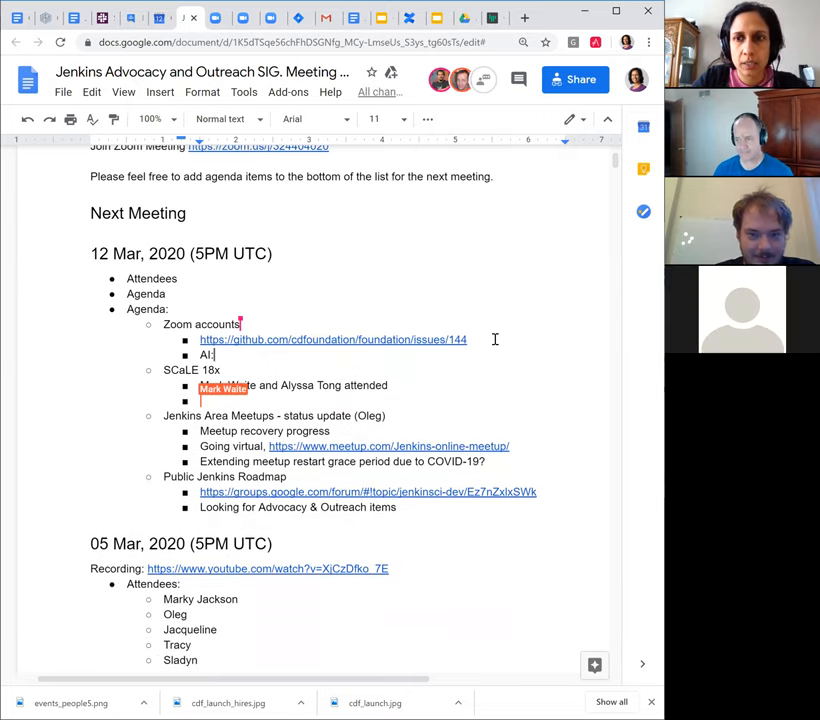
type("Jenkins Pipeline Wor")
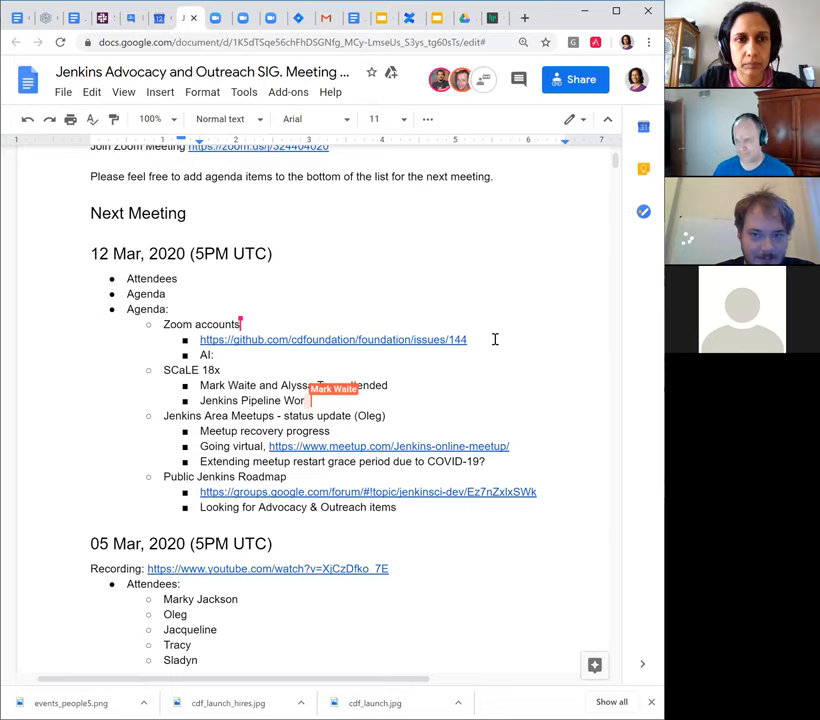
type("kshop")
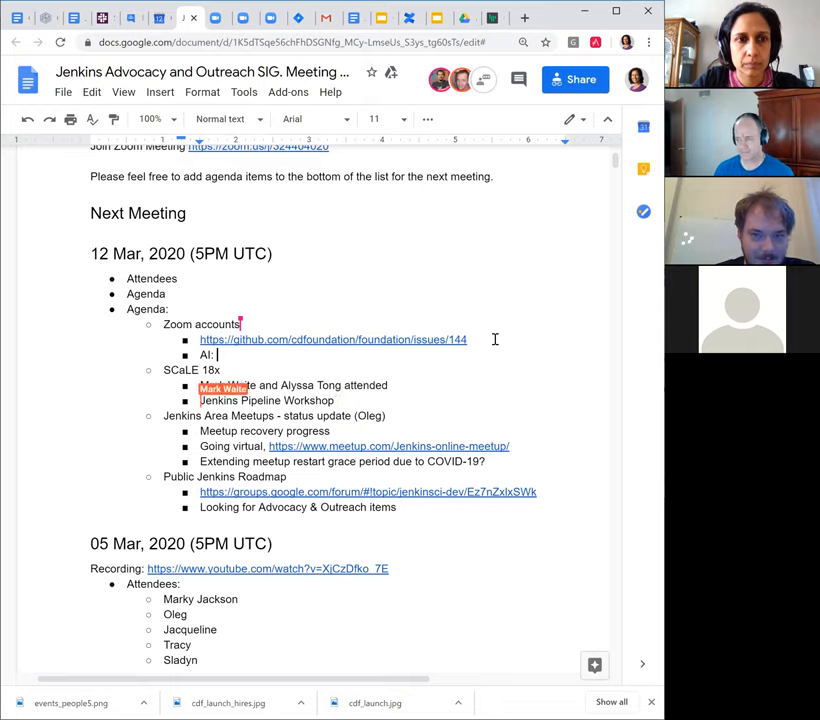
type("Free")
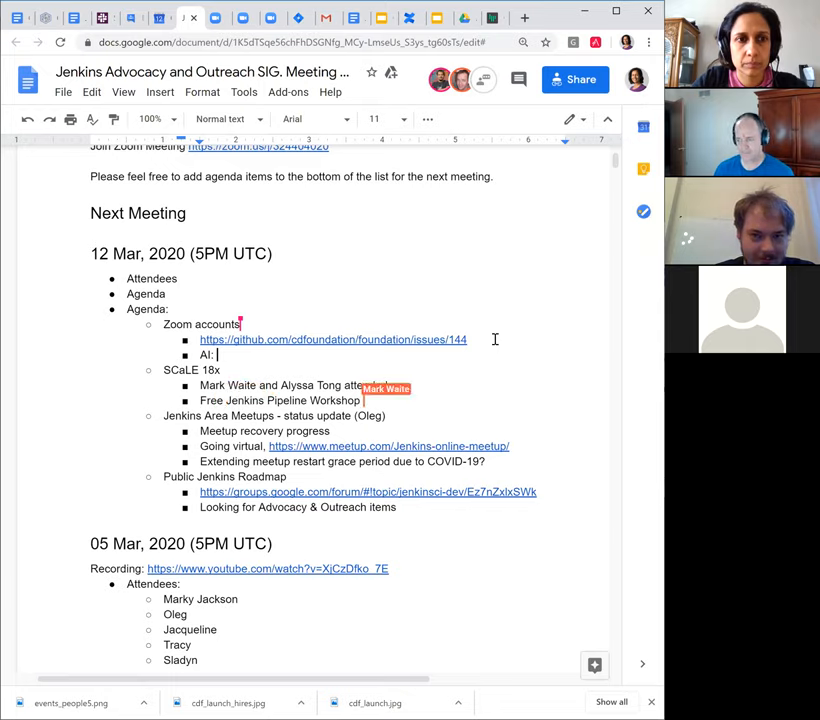
type("presented with")
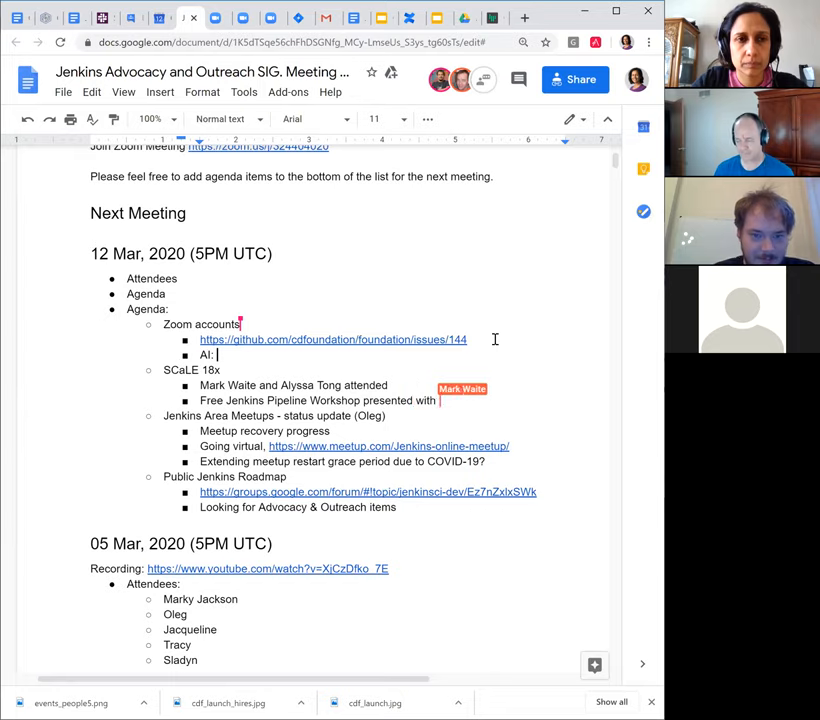
type("90+ attendees")
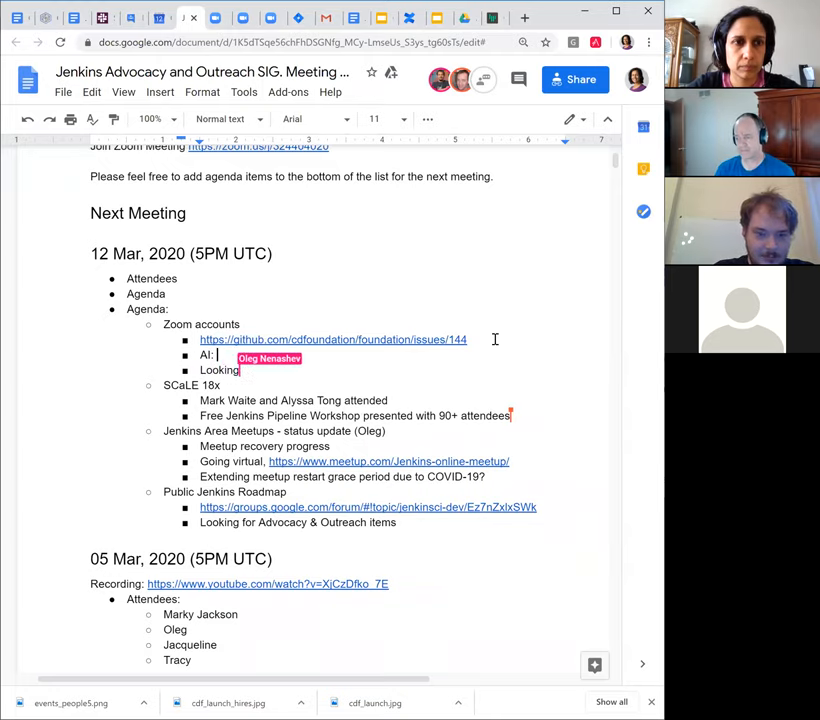
type("for onl")
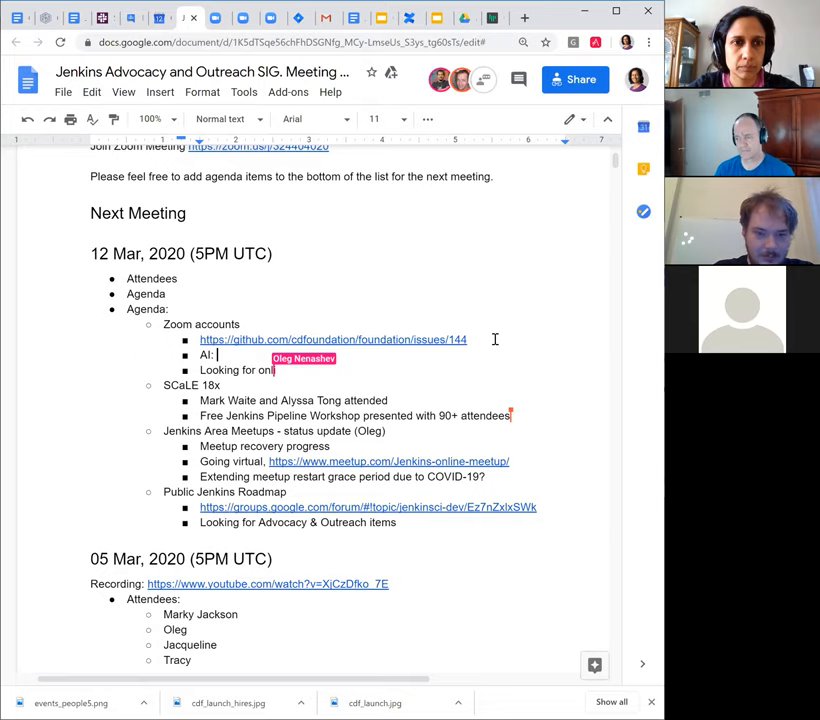
type("ine platfom for virtu")
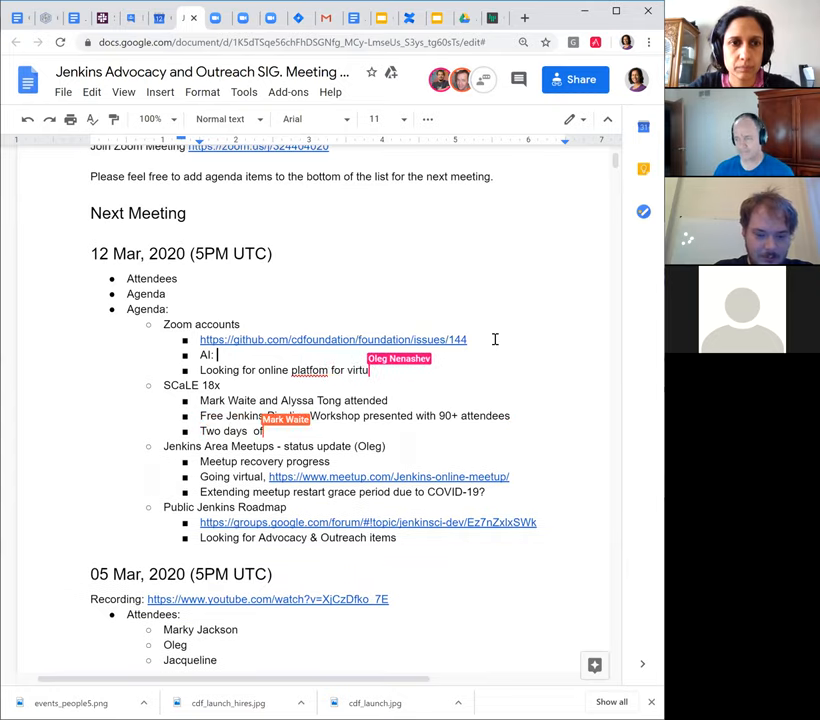
type("al events")
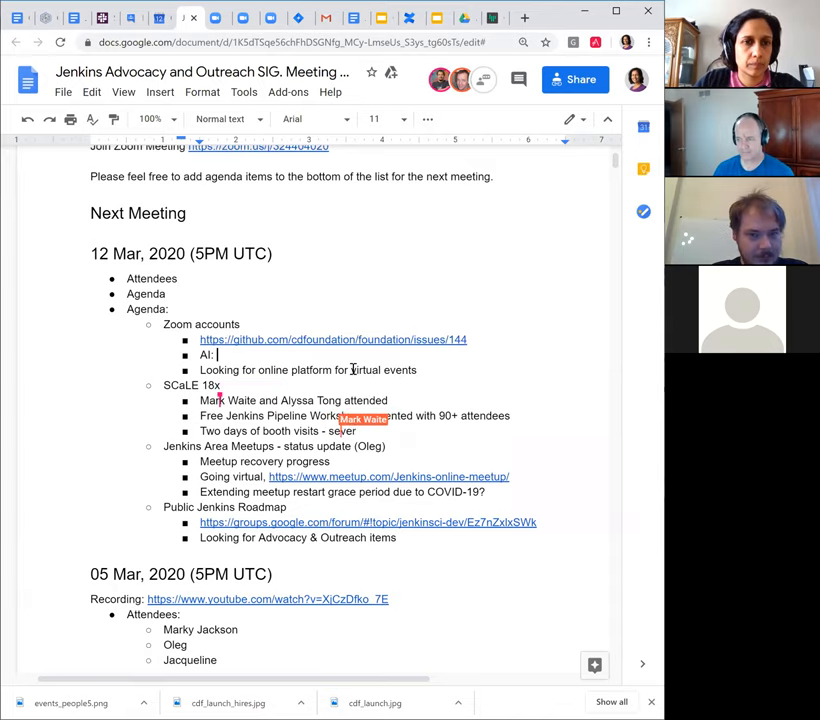
type("Tracy to follow up with")
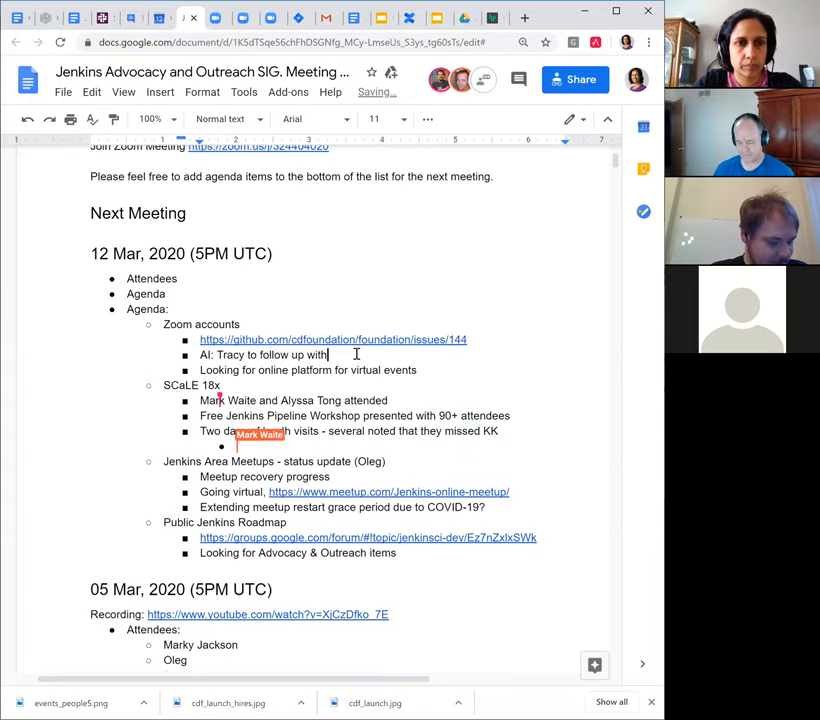
type("Dan lo")
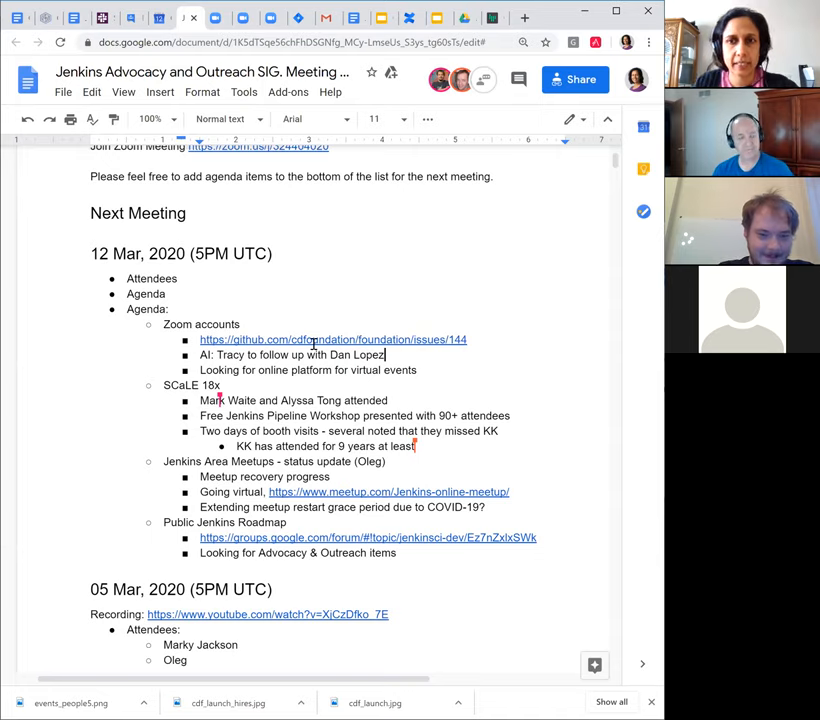
Scroll further down the meeting notes past the booth visits bullet
scroll("down", 3)
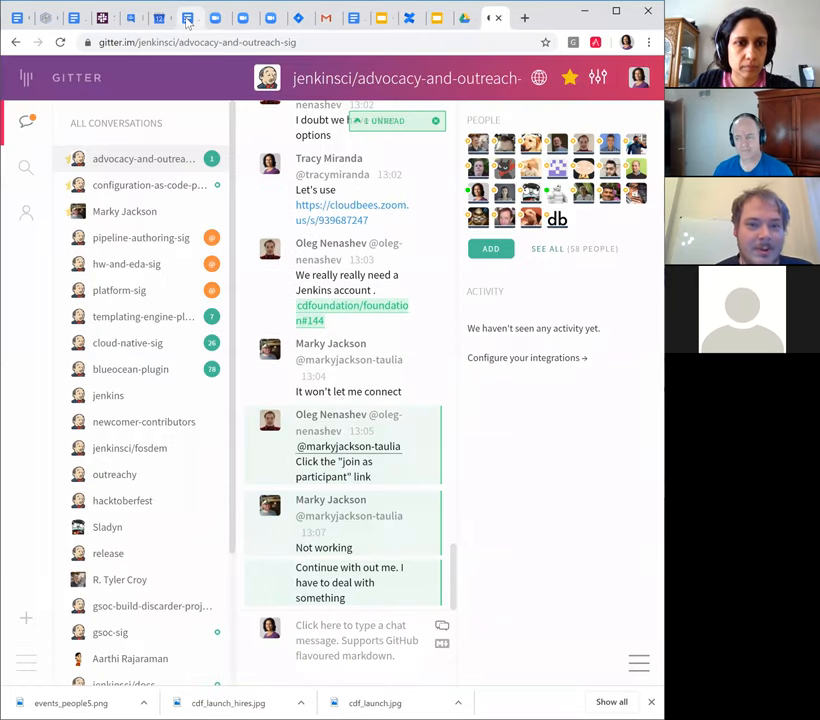
mouse_move(188, 18)
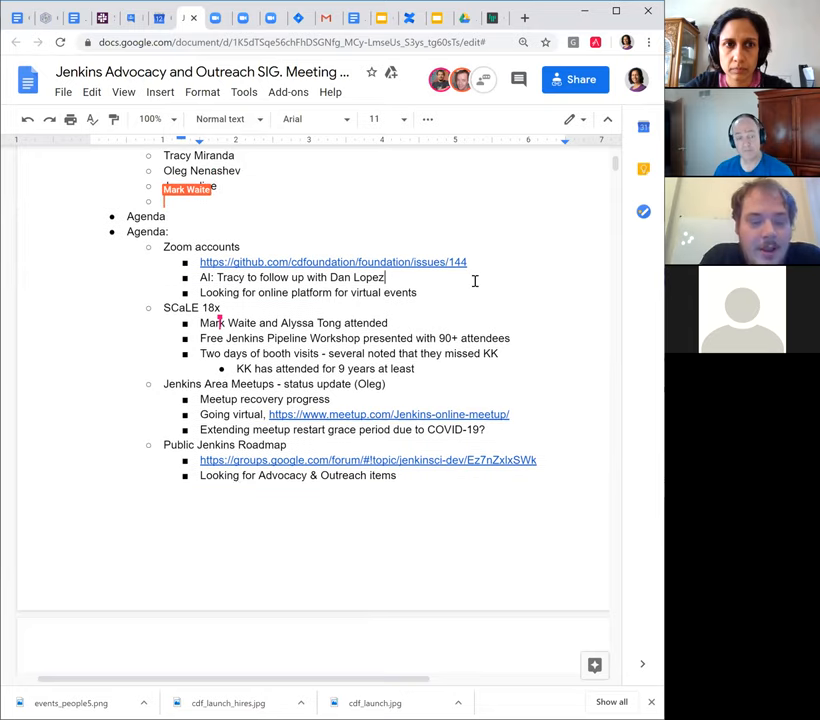
type("Jacqueline")
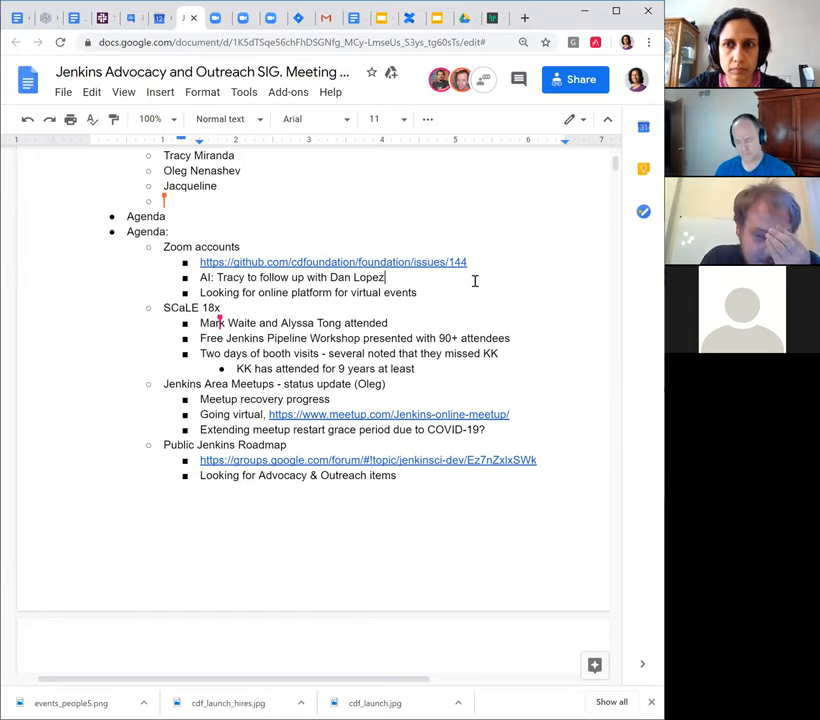
type("Mark Waite")
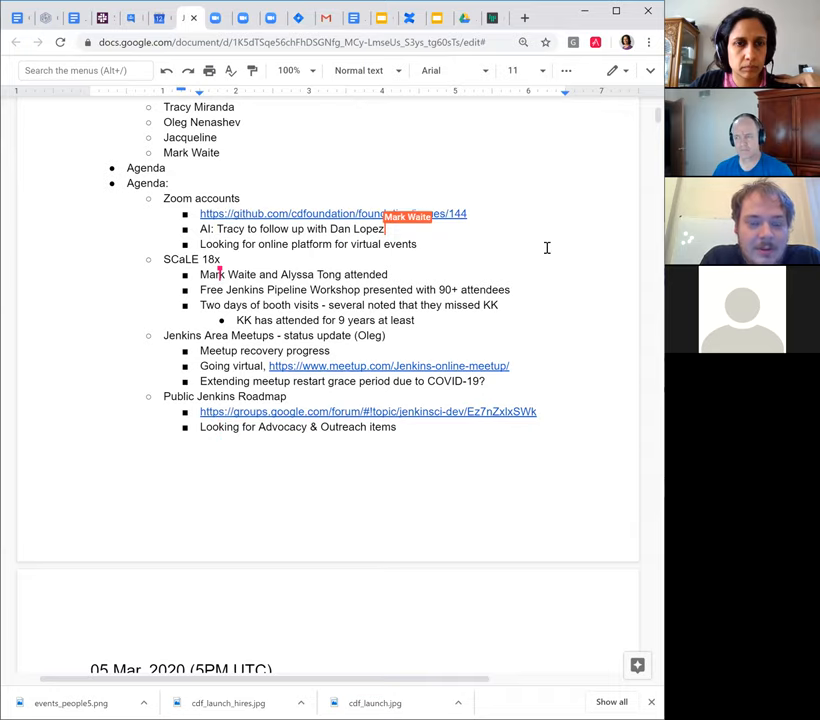
scroll("down", 3)
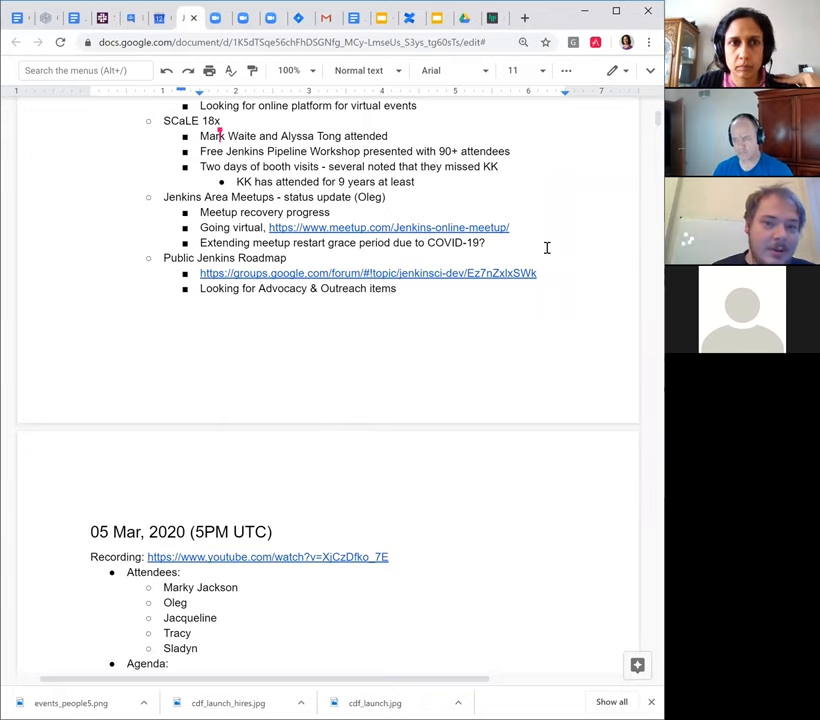
scroll("up", 3)
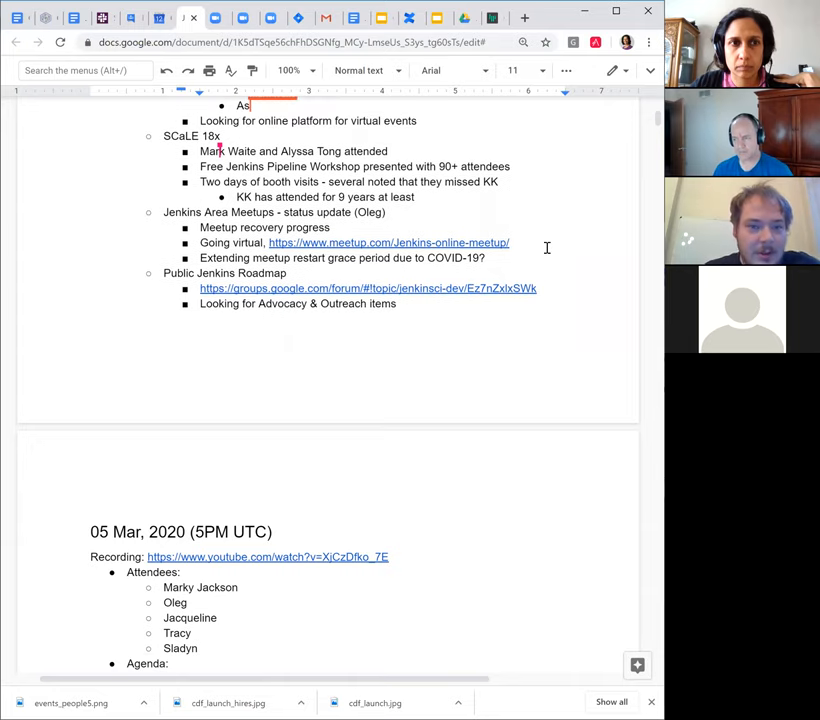
scroll("up", 3)
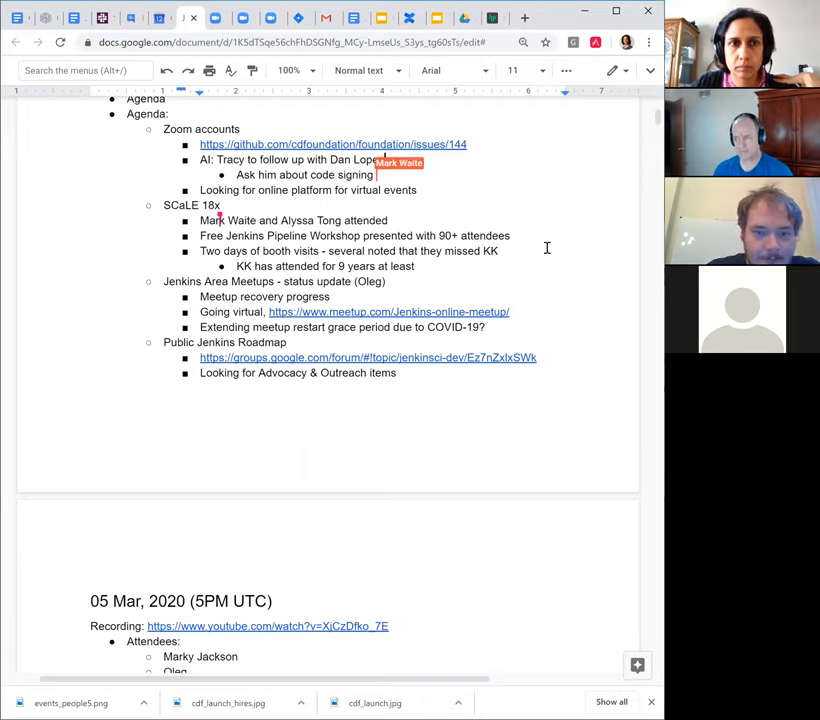
type("certificate progress also?")
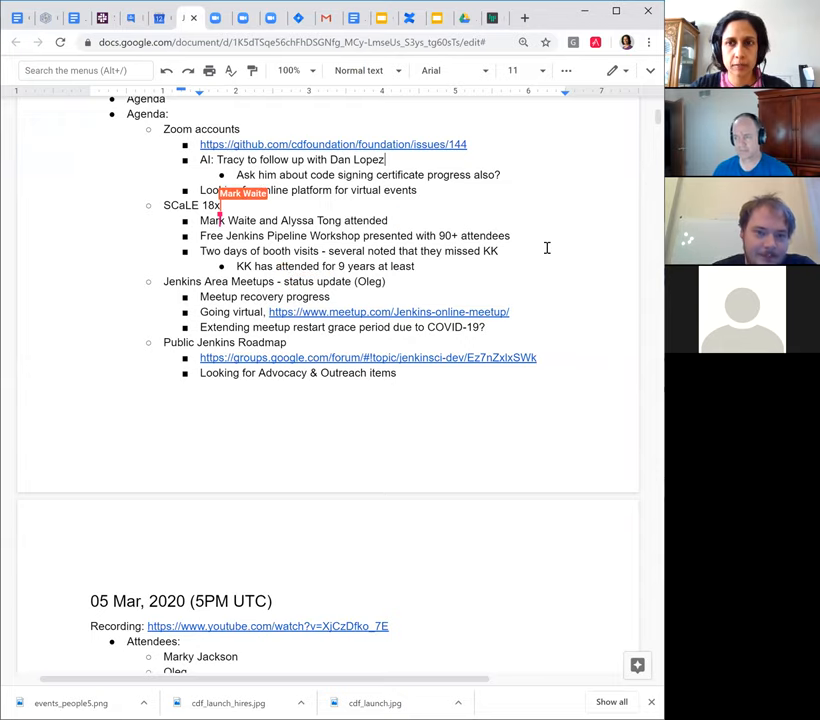
Credit SCaLE 18x to Mark Waite and add the Mar 11 developer meetup sec-bugs note
type("-")
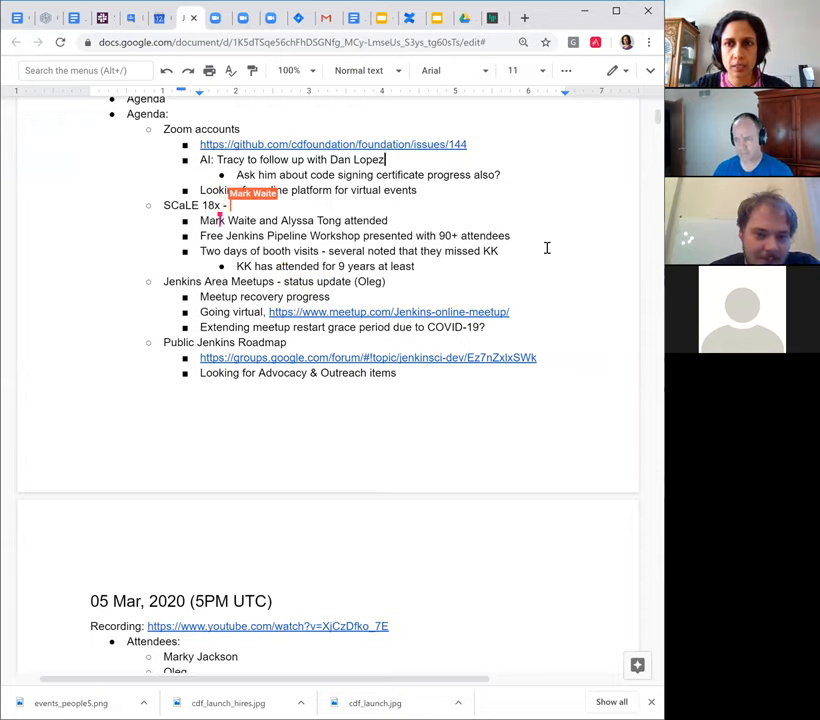
type("Mark Waite")
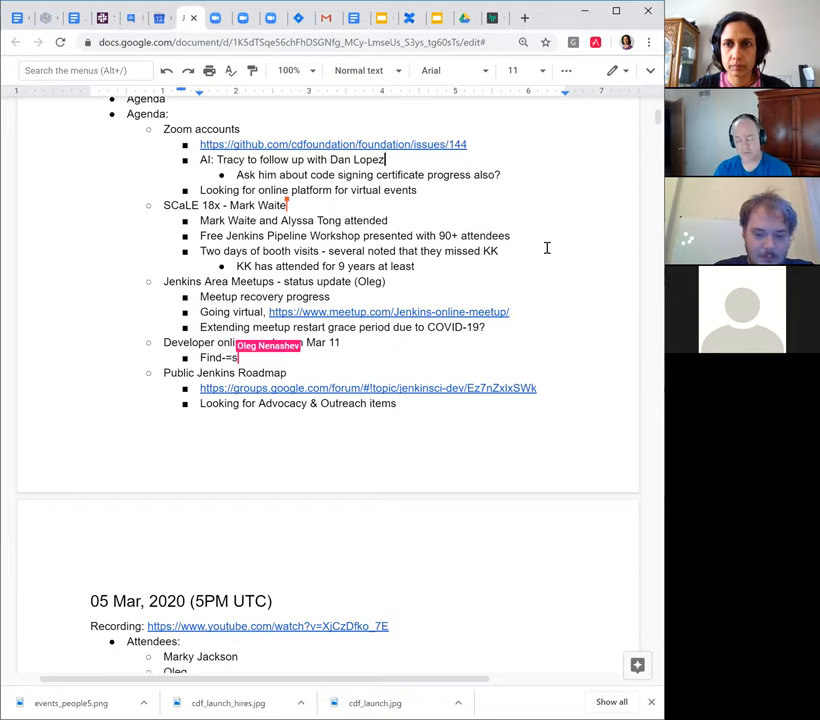
type("ec-bugs presentation,")
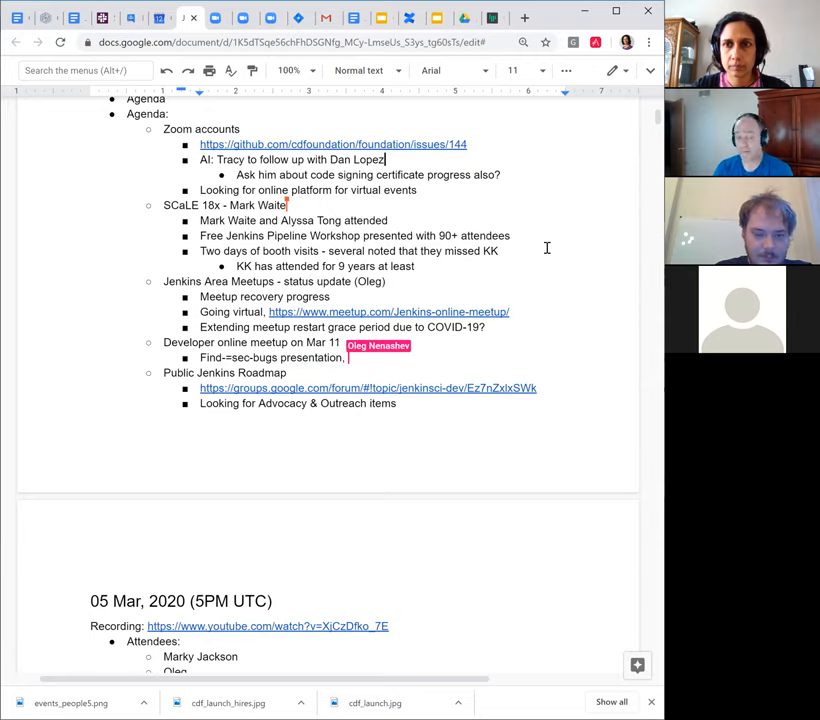
type("developer meetup")
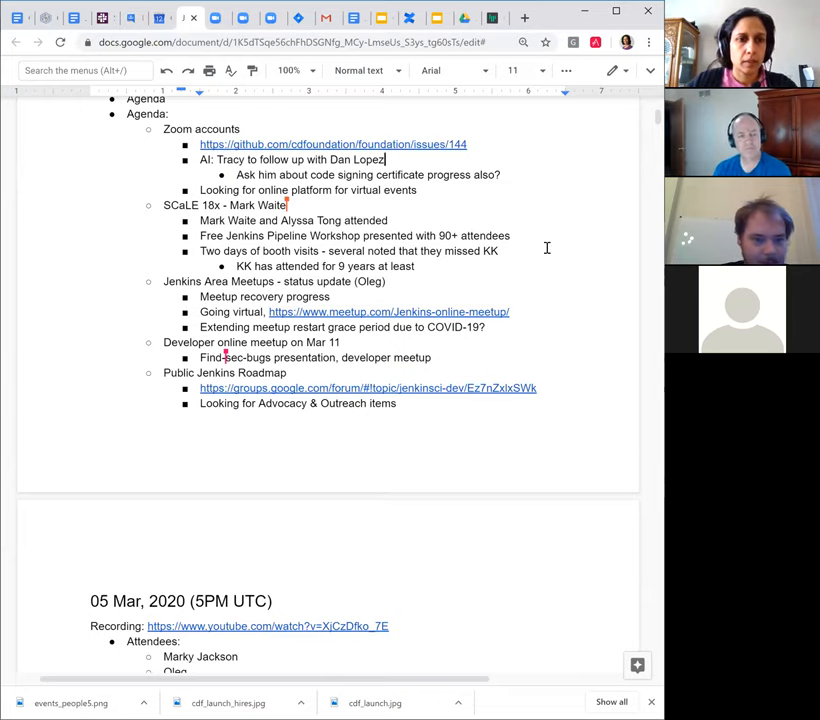
mouse_move(529, 325)
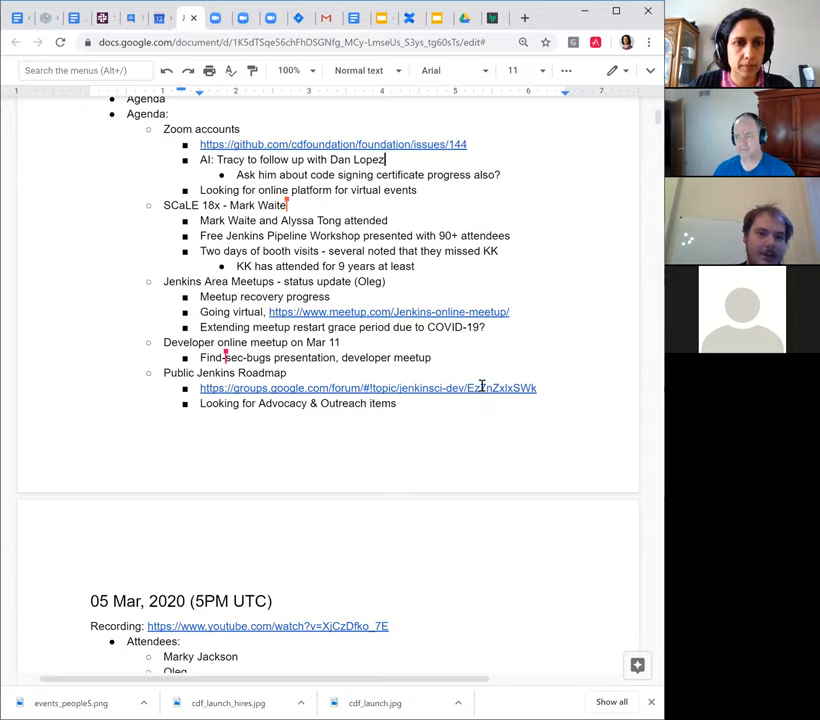
Open the Public Jenkins Roadmap thread and scroll to the mock roadmap screenshot
left_click(367, 388)
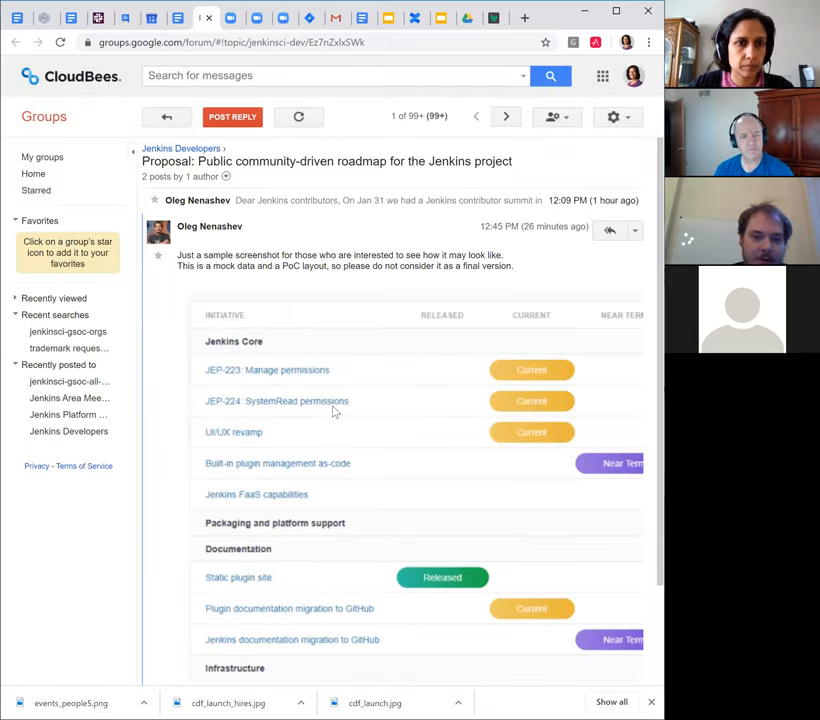
scroll("down", 3)
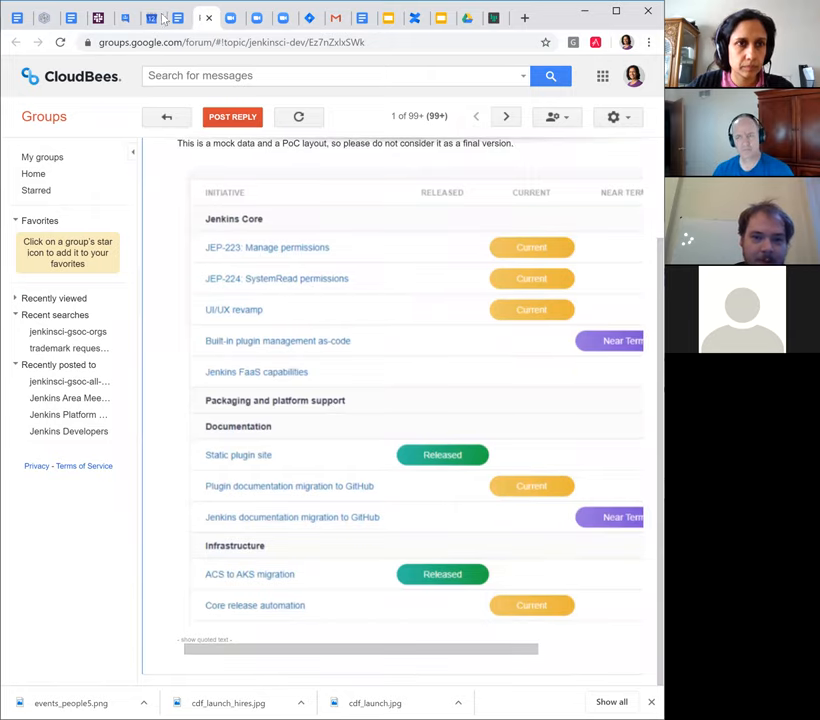
mouse_move(178, 18)
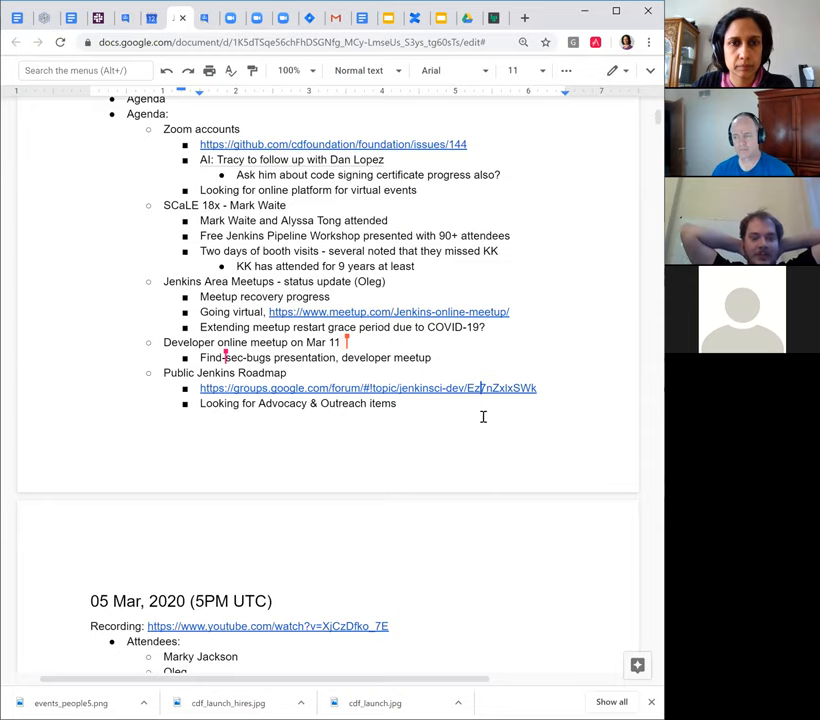
Scroll to the end of the agenda, just above the 05 Mar, 2020 notes
scroll("down", 3)
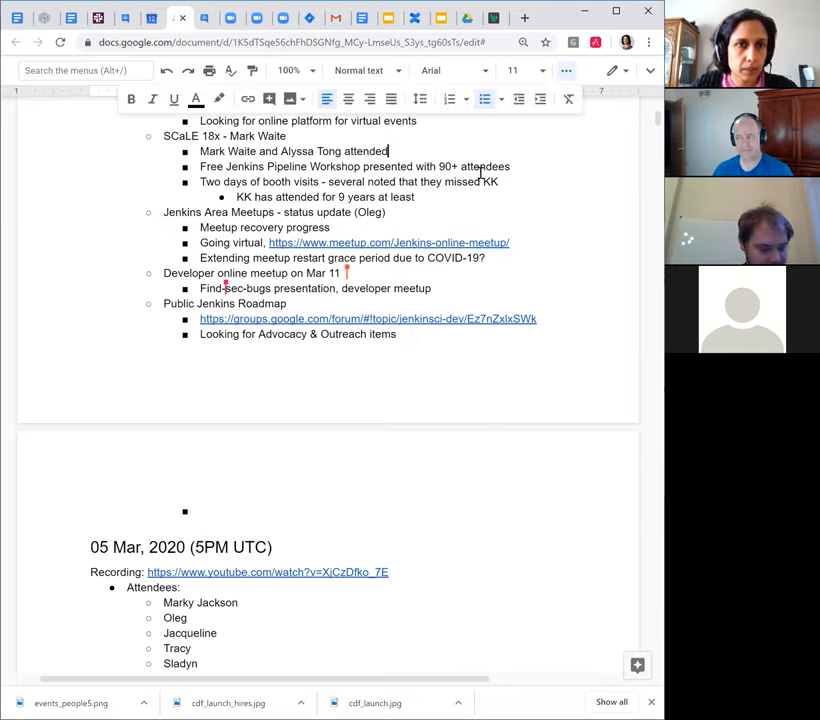
mouse_move(486, 98)
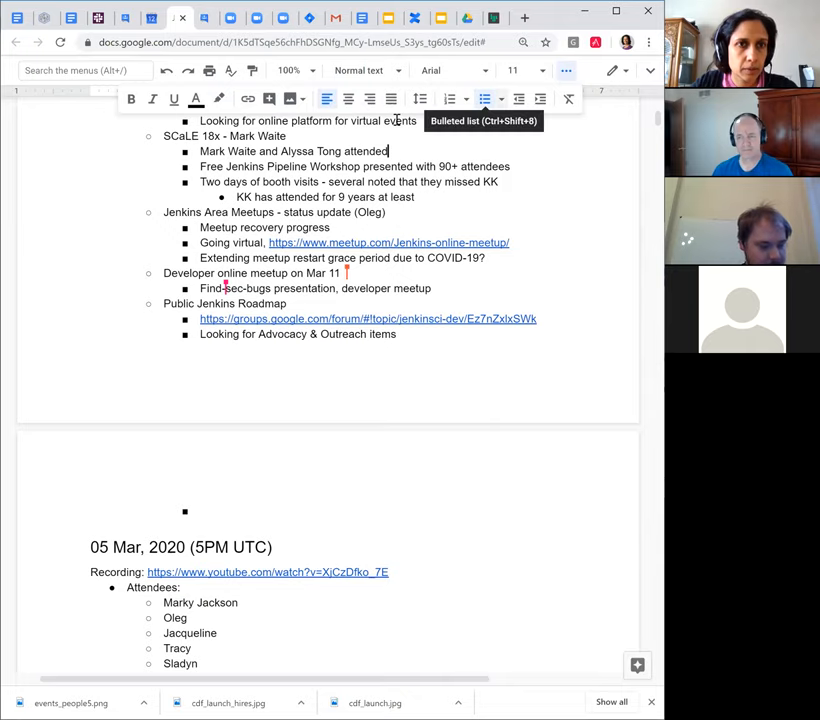
mouse_move(553, 13)
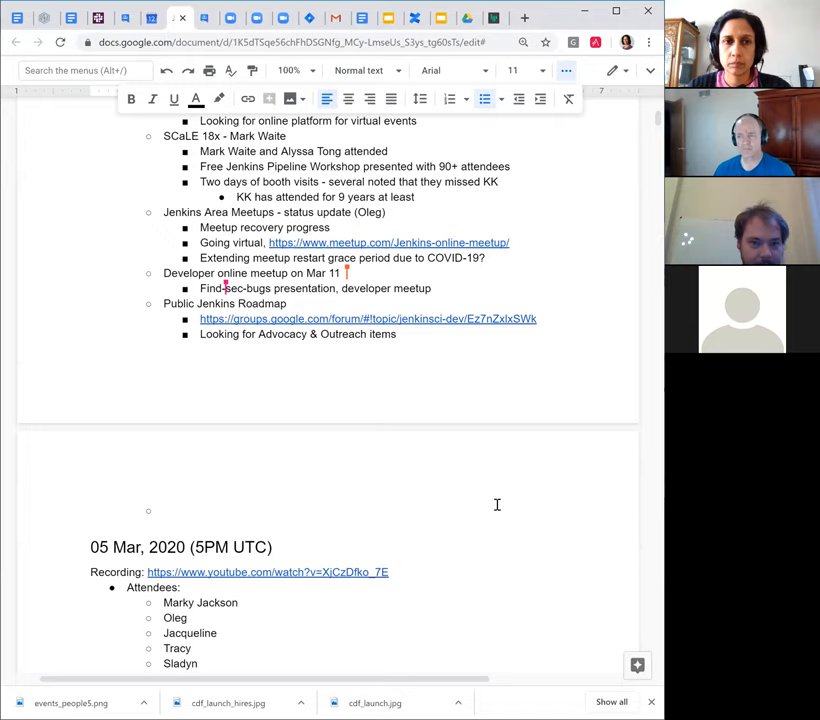
mouse_move(463, 333)
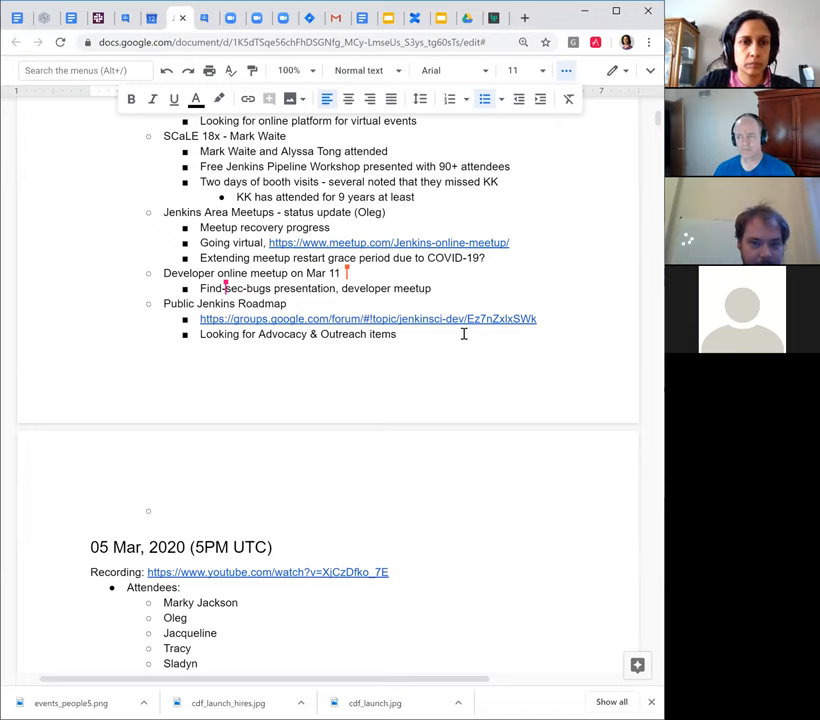
Add the 'Factor in CDF events' agenda bullet
type("F")
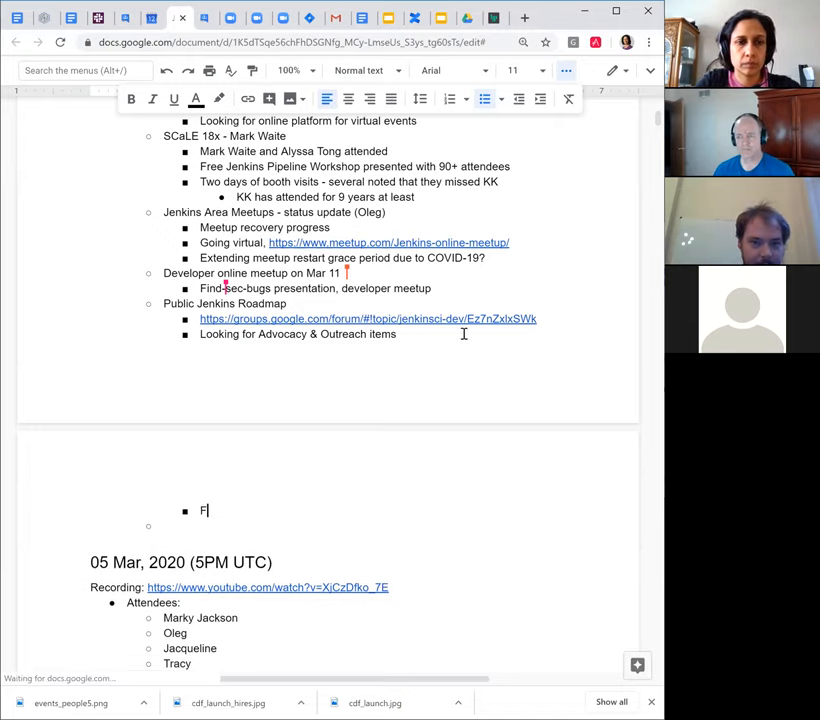
type("actor in CDF")
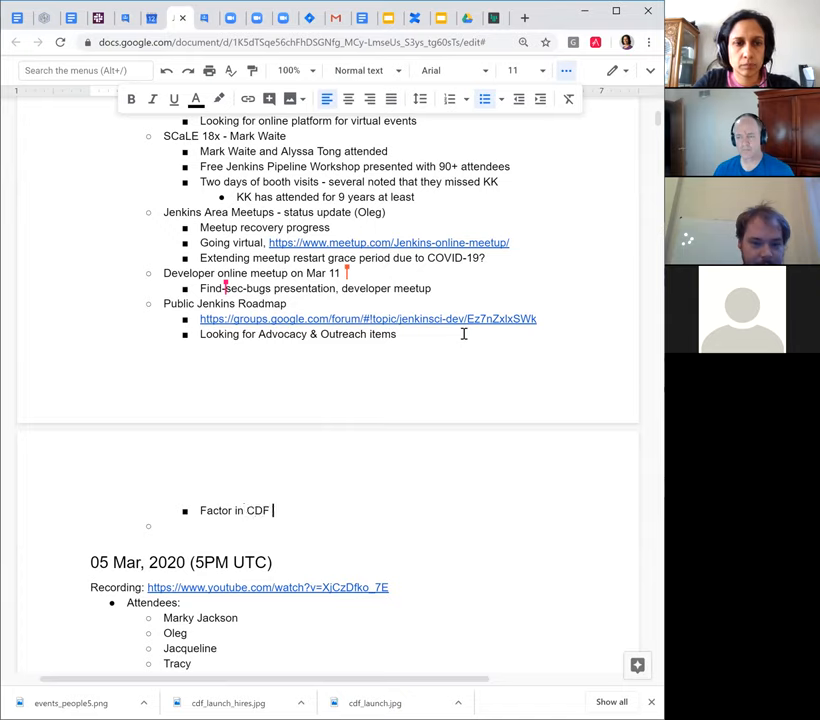
type("events")
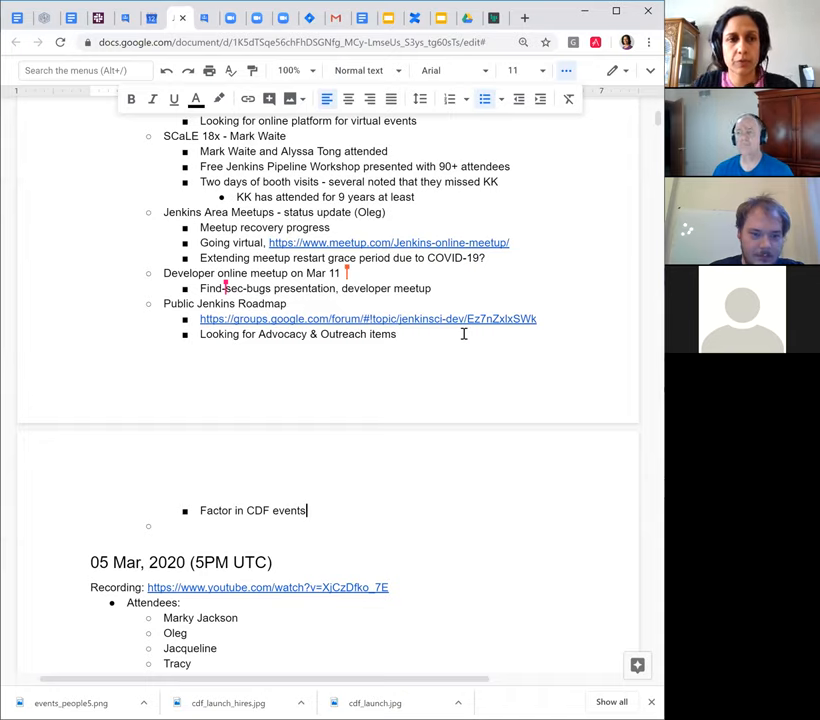
mouse_move(403, 365)
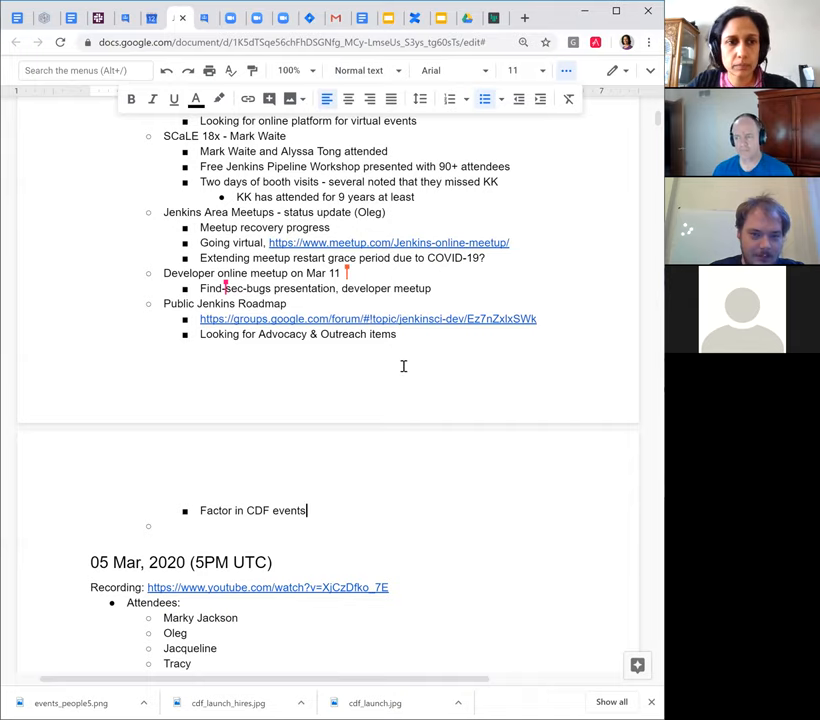
scroll("down", 3)
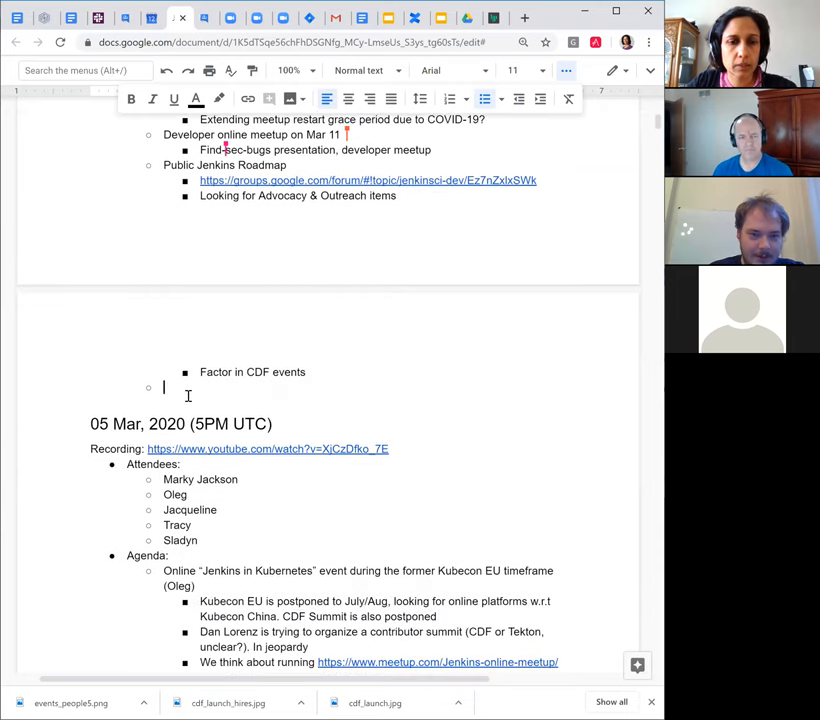
Add the 'Swag' item and scroll down to review the 13 February Swag requests
type("Swag")
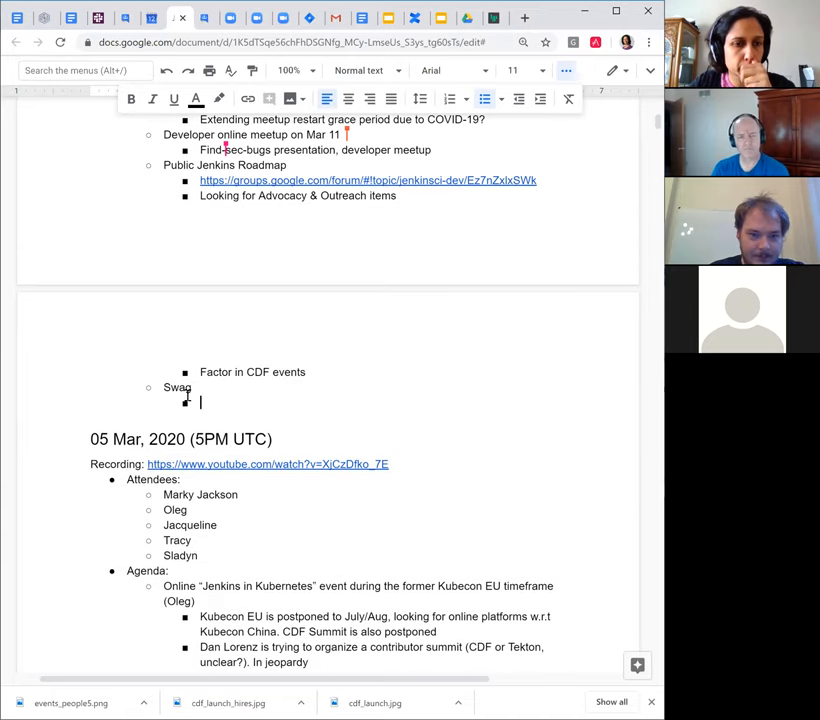
scroll("down", 3)
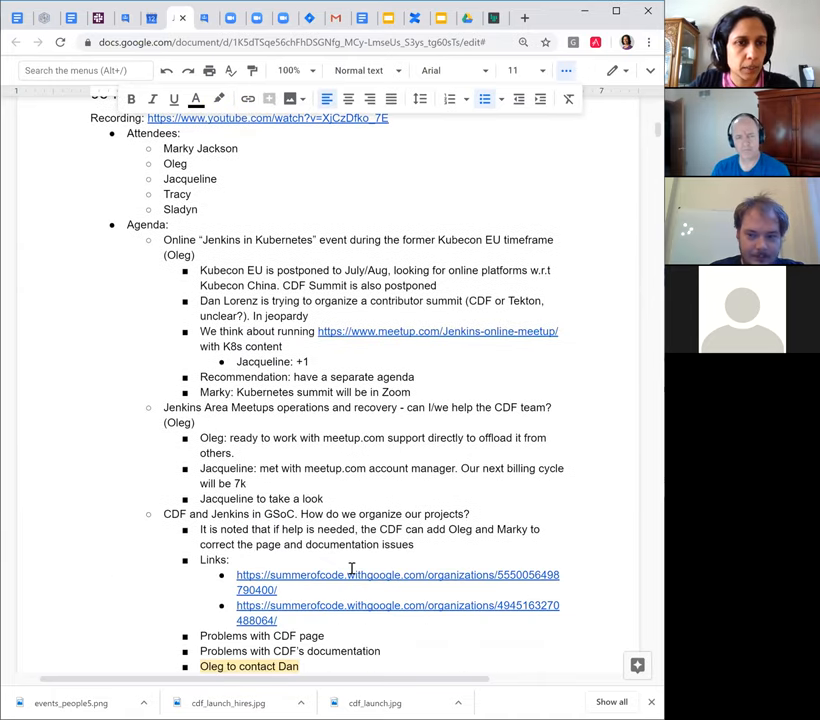
scroll("down", 3)
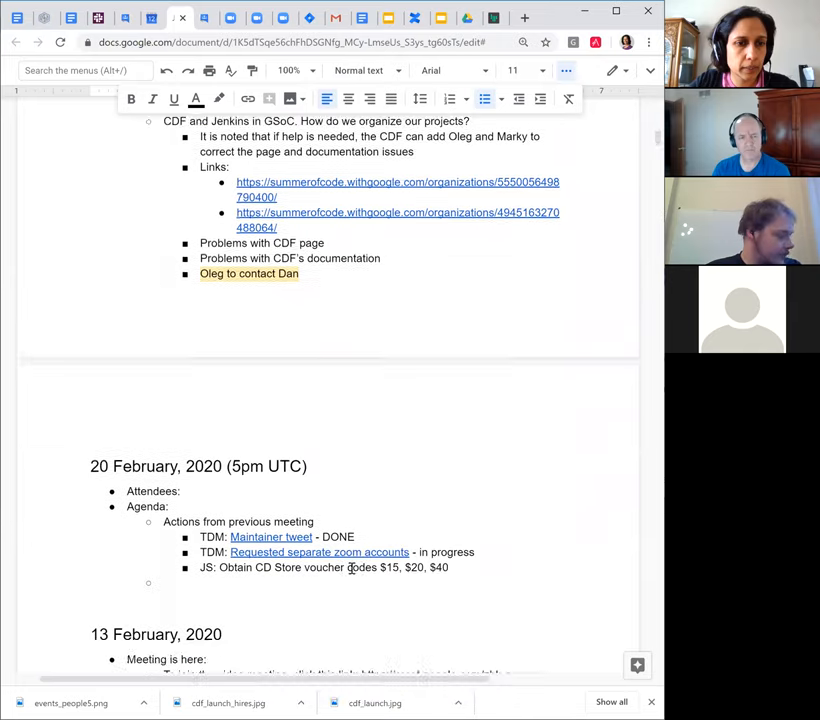
scroll("down", 3)
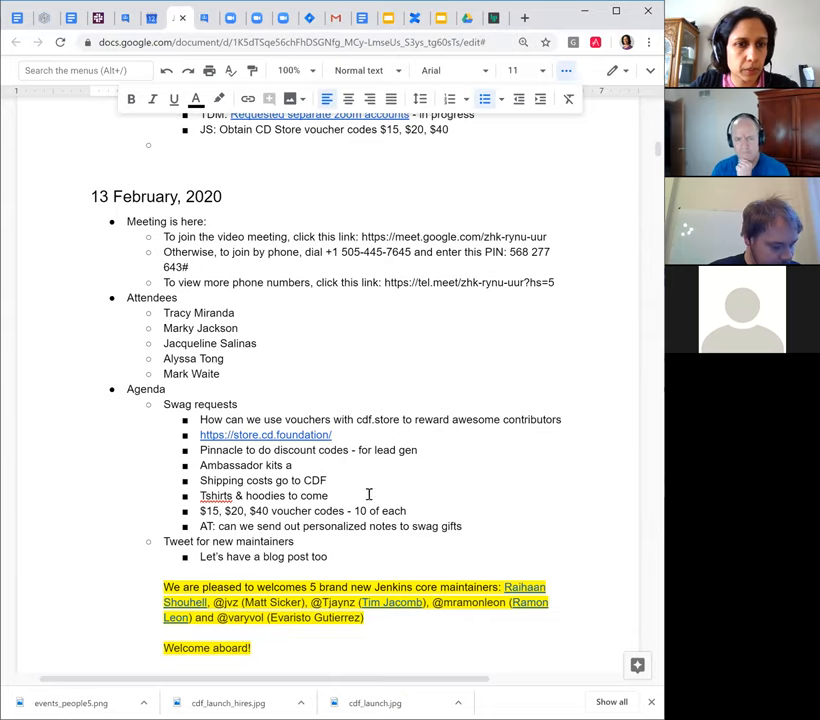
mouse_move(419, 510)
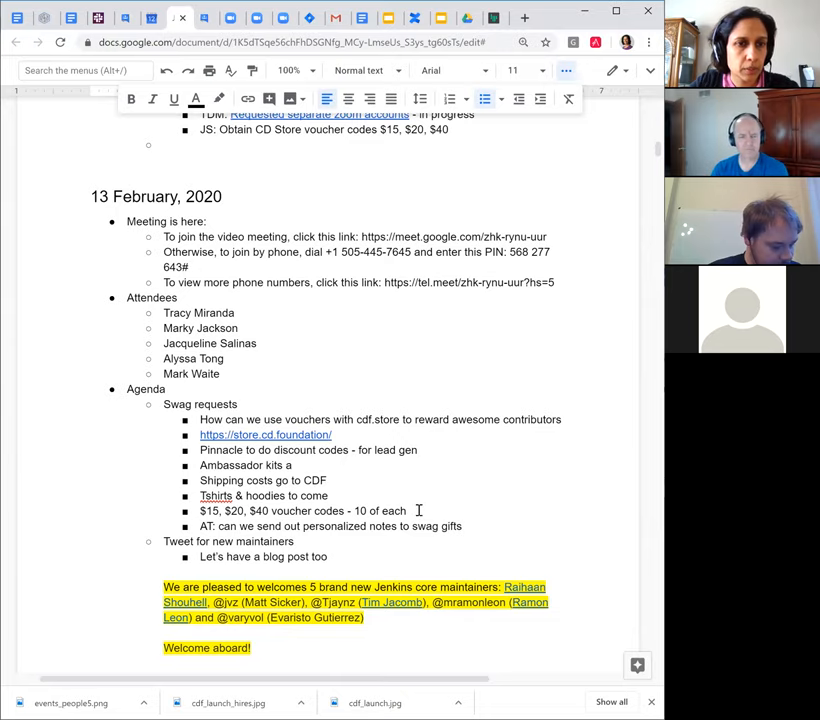
scroll("down", 3)
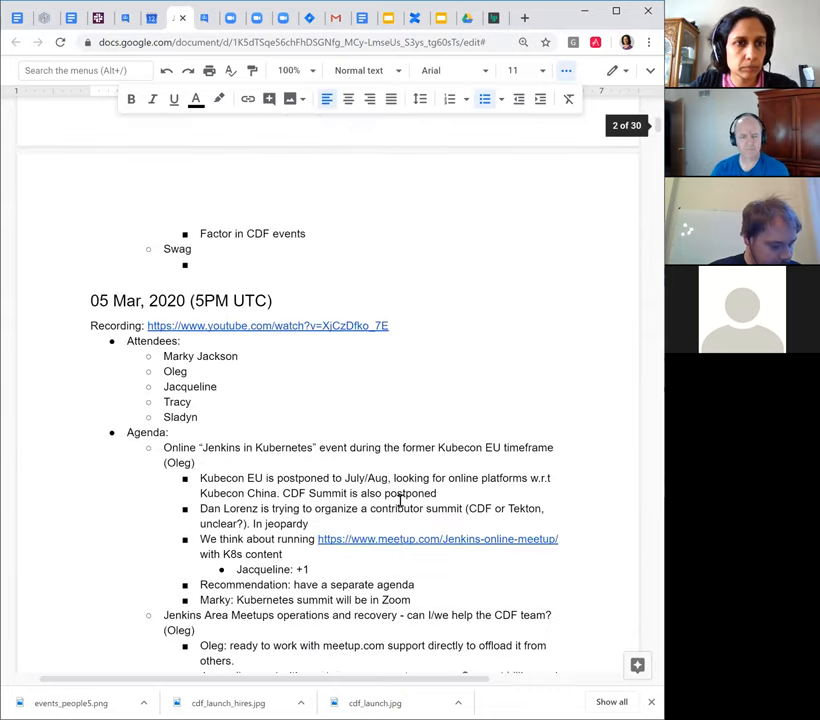
left_click(205, 264)
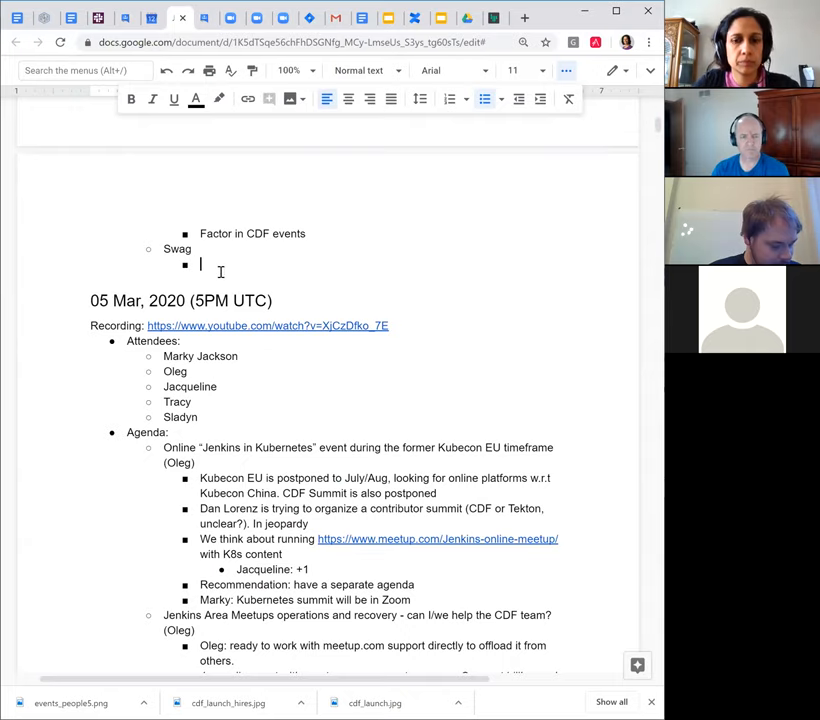
type("Voucher co")
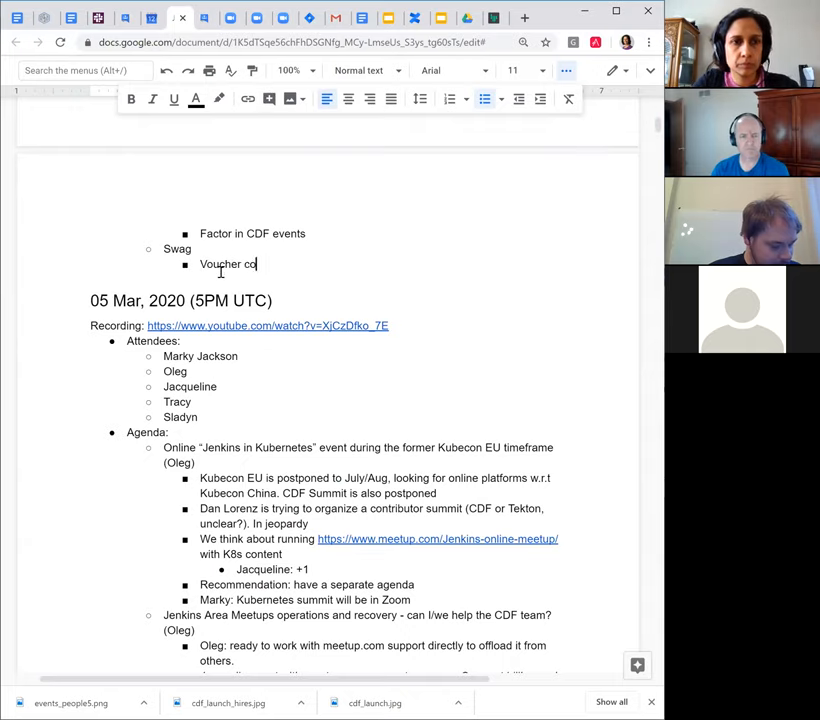
type("de")
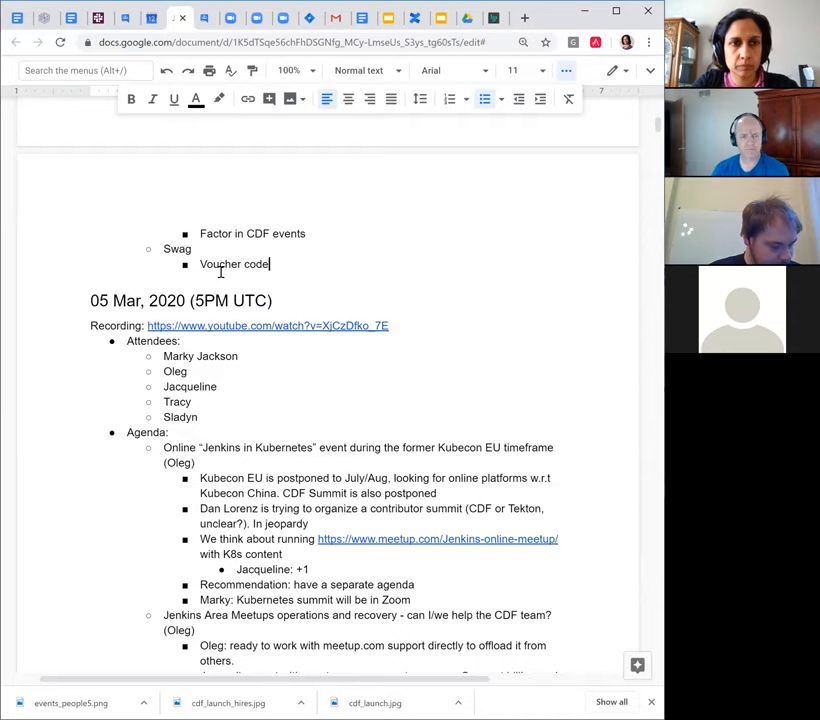
type("s for Jenkins")
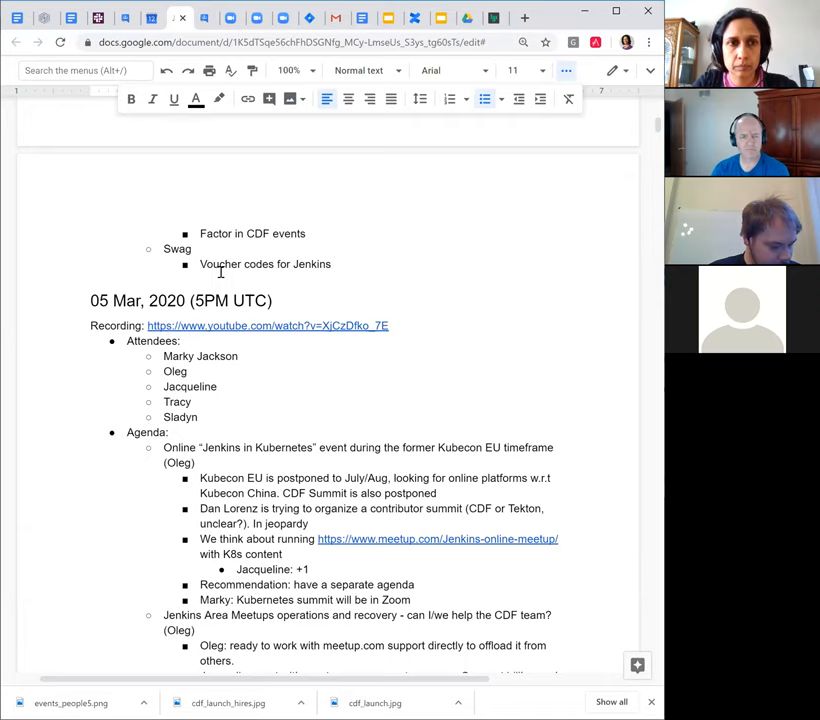
type("Create")
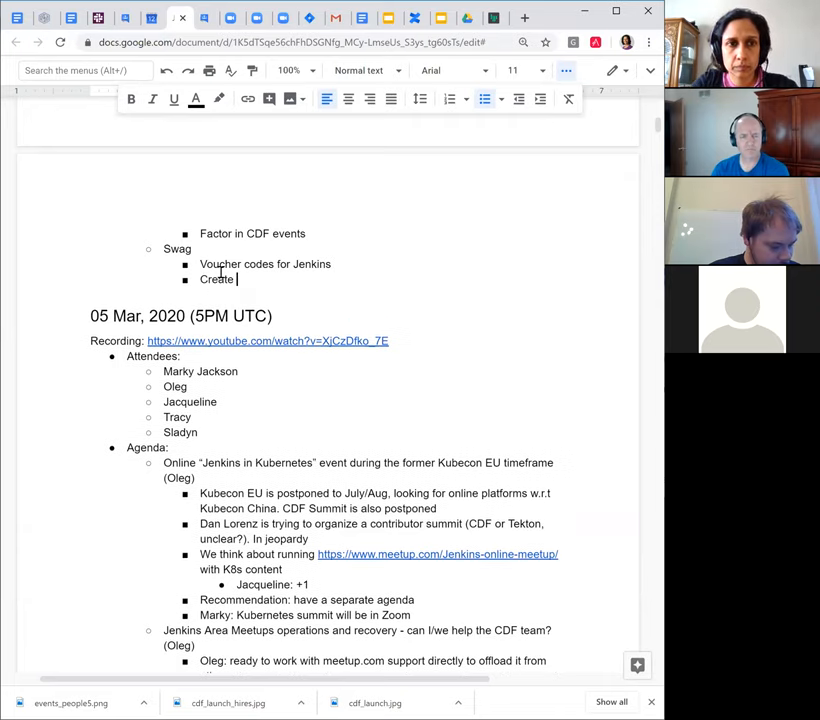
type("for")
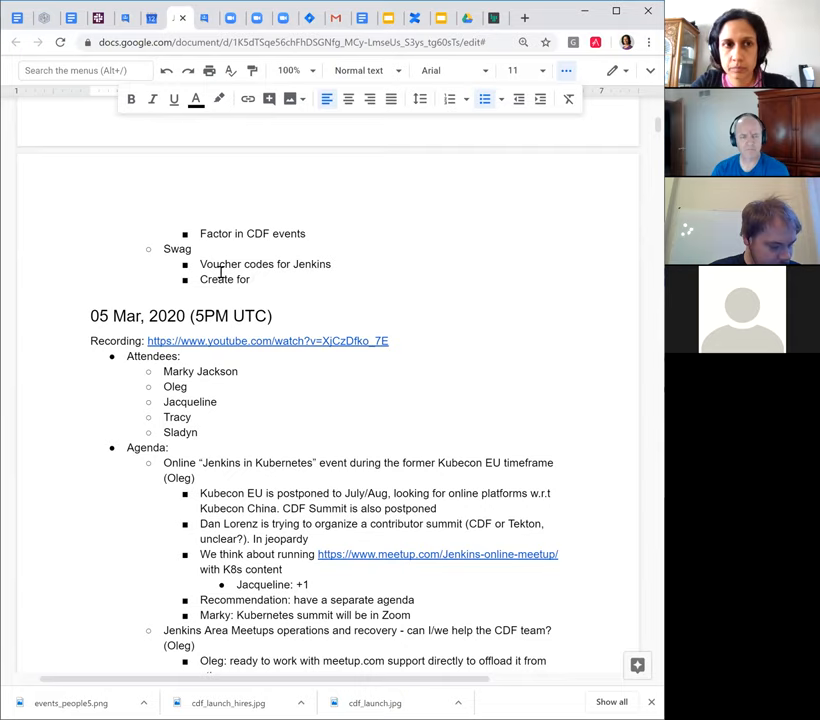
type("pro")
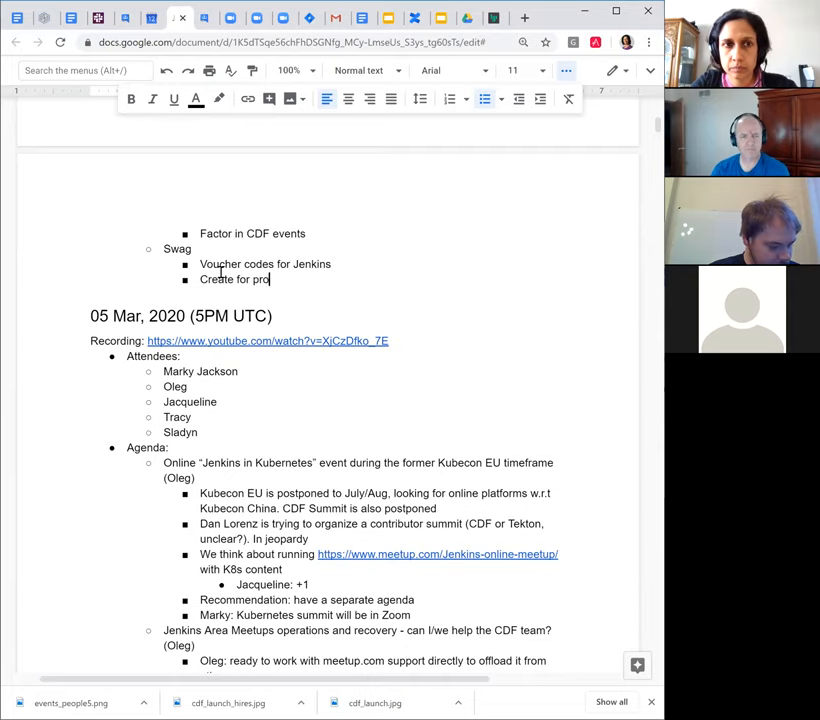
type("ducts")
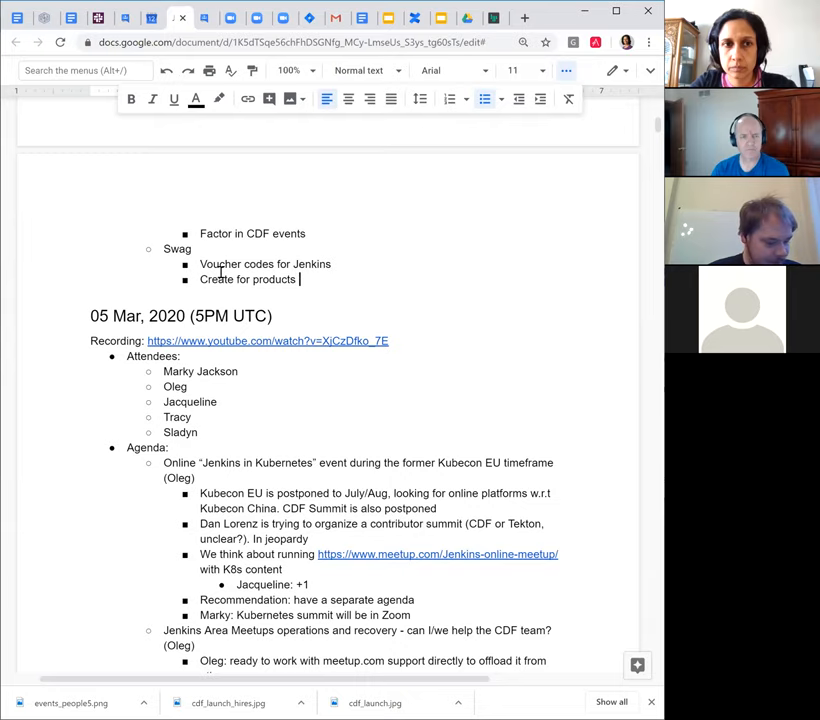
type("specifical")
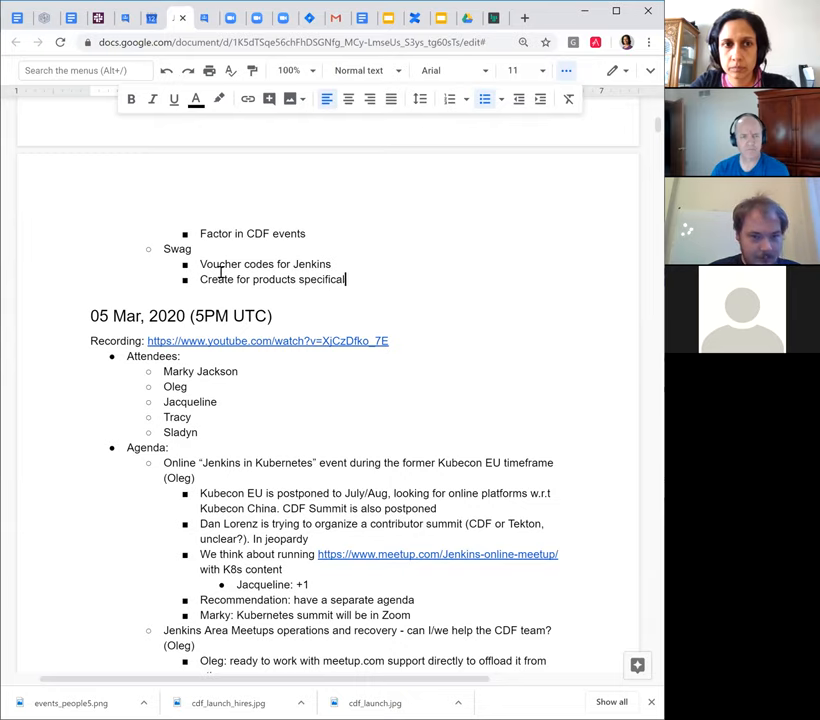
type("ly")
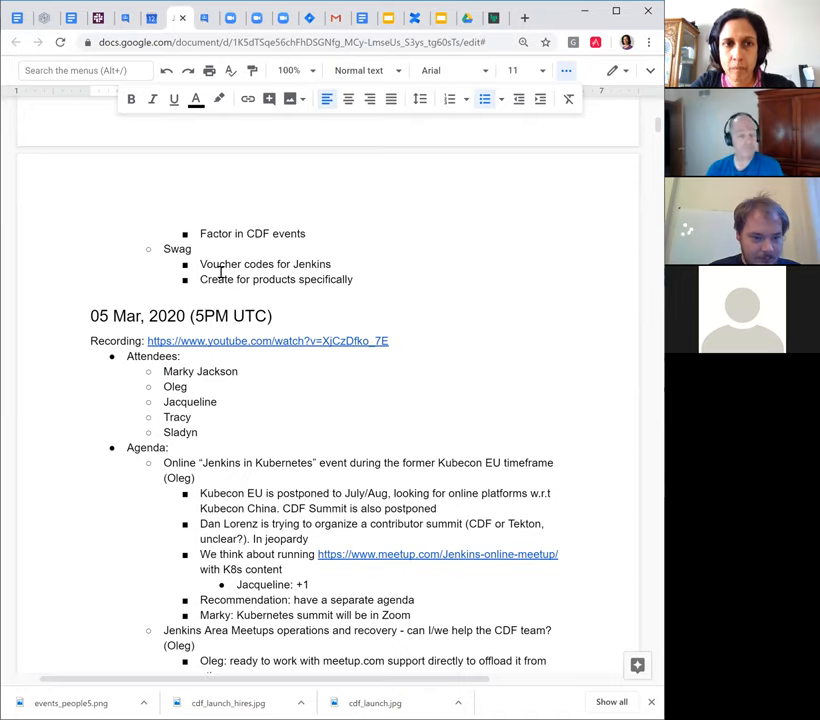
type("e.g. code for socks")
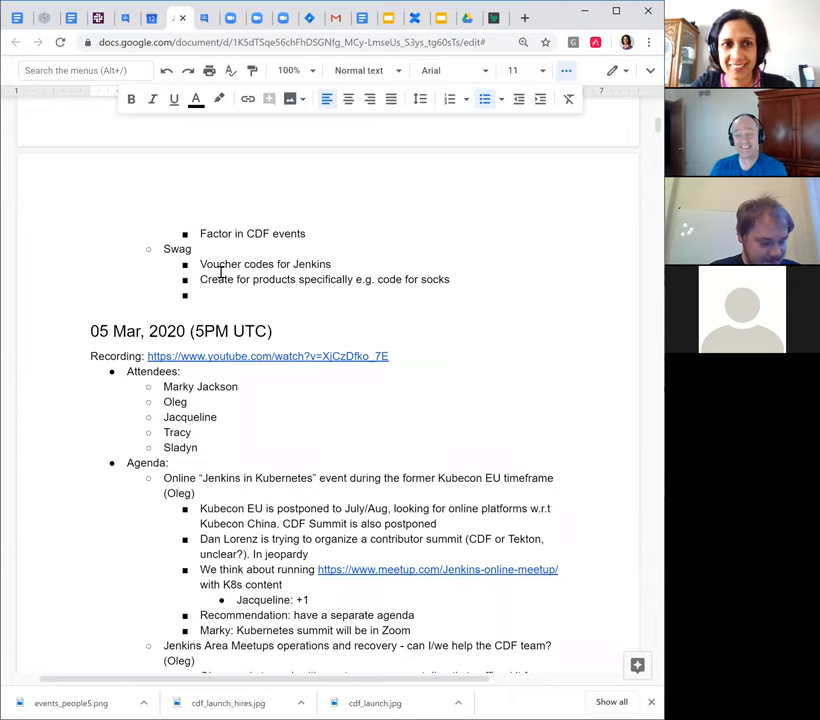
type("T")
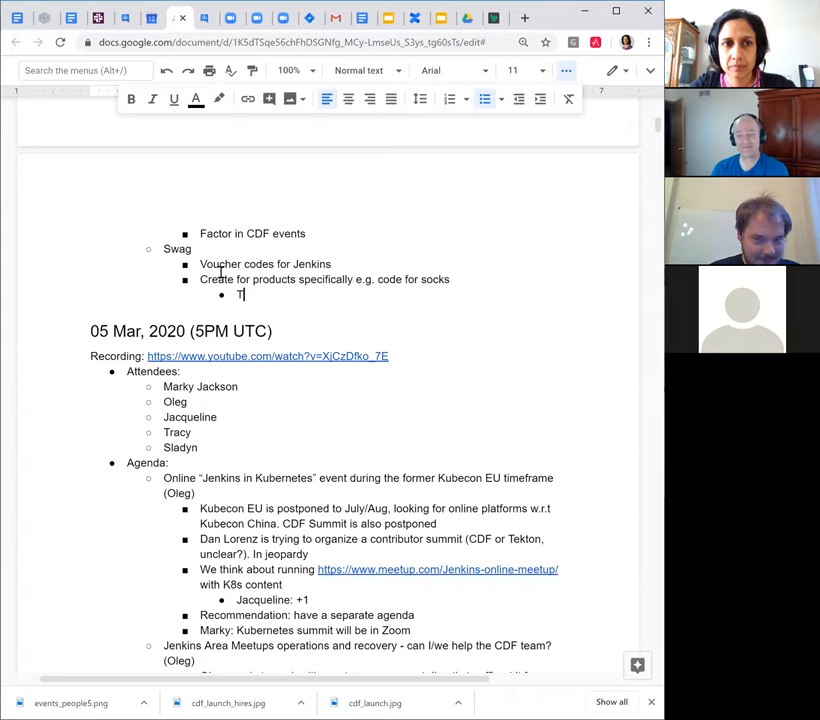
type("shirts not there yet")
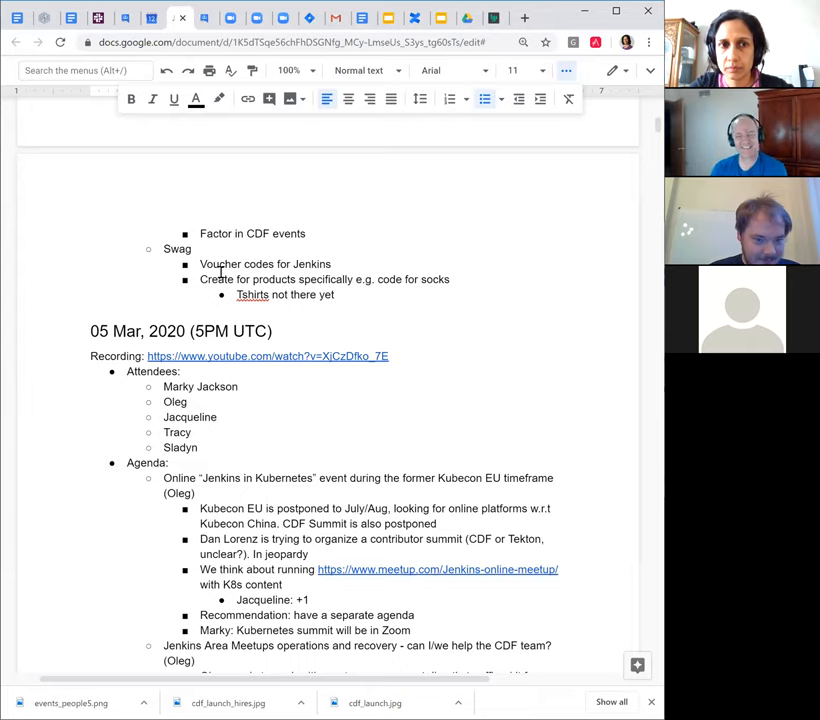
left_click(337, 294)
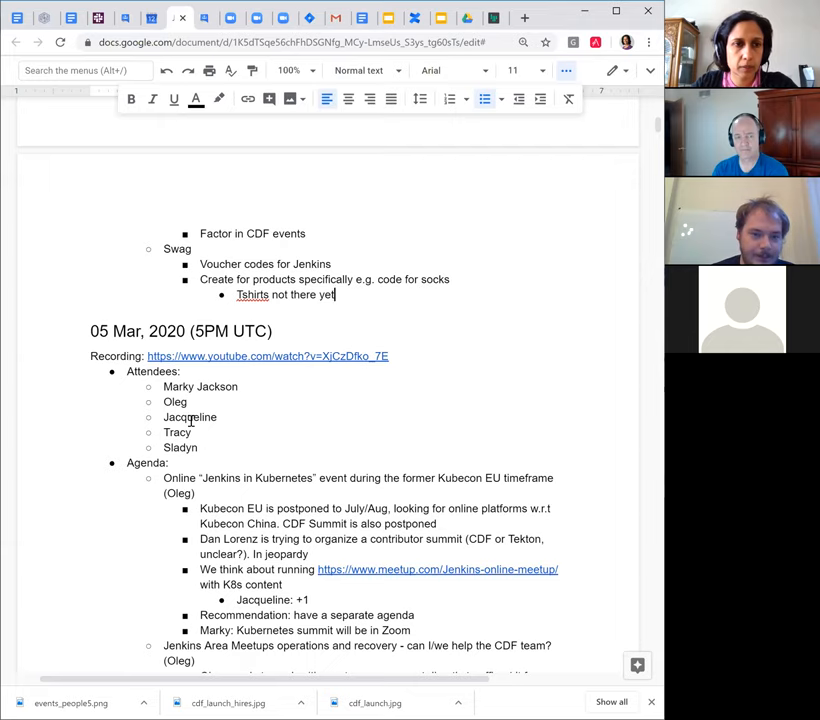
Scroll down through the older meeting notes below the current agenda
scroll("down", 3)
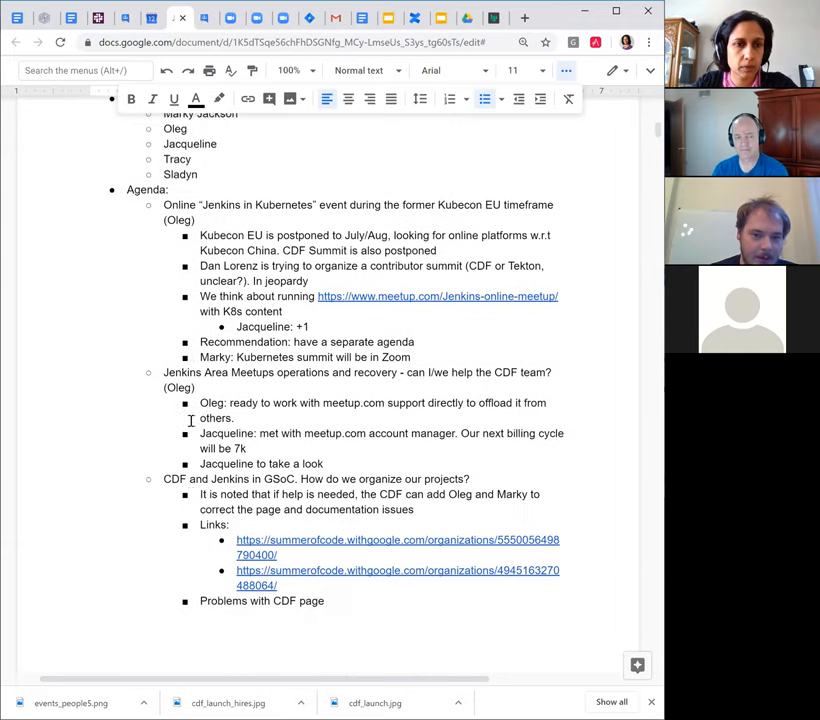
scroll("down", 3)
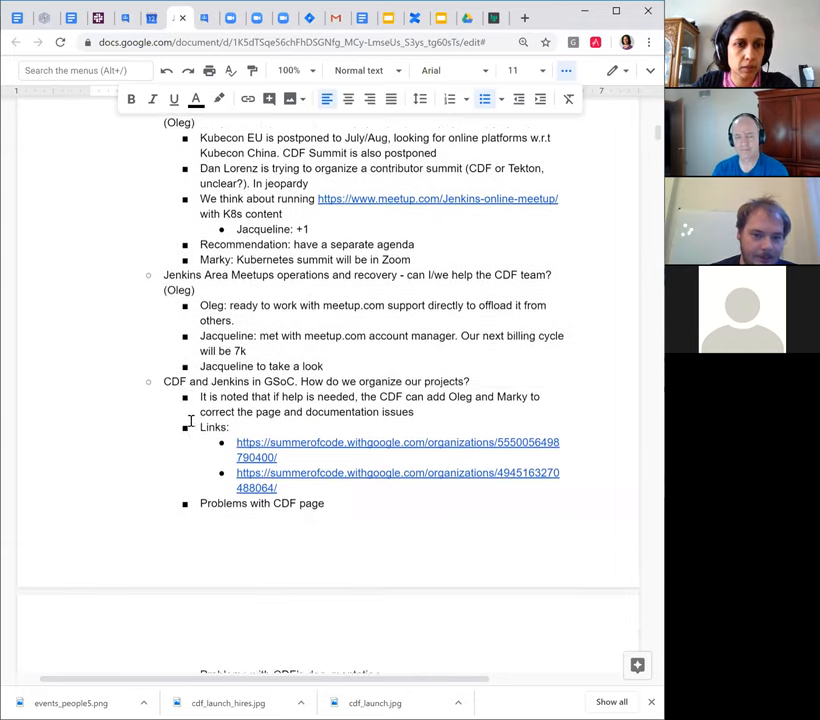
scroll("down", 3)
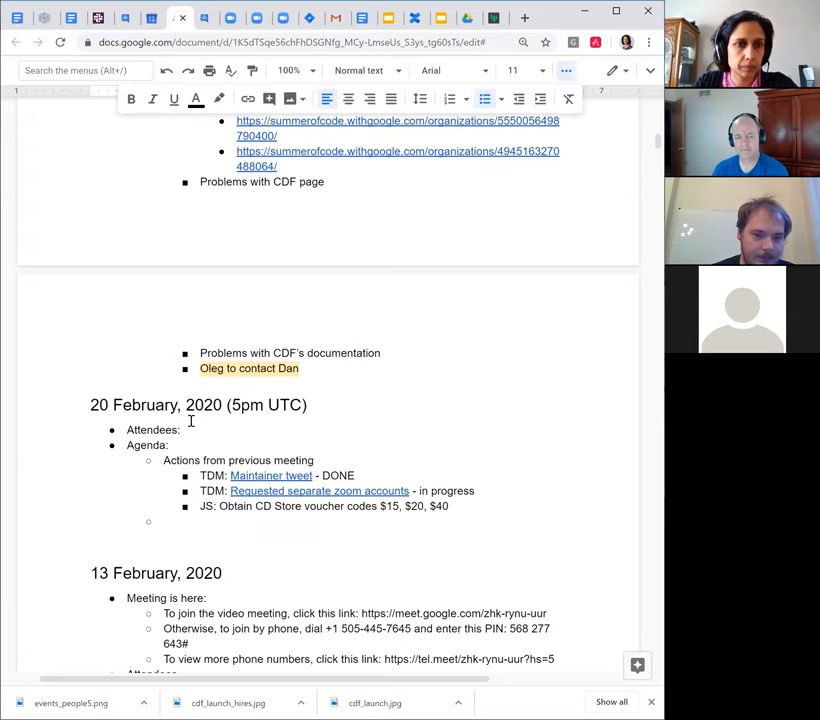
scroll("up", 3)
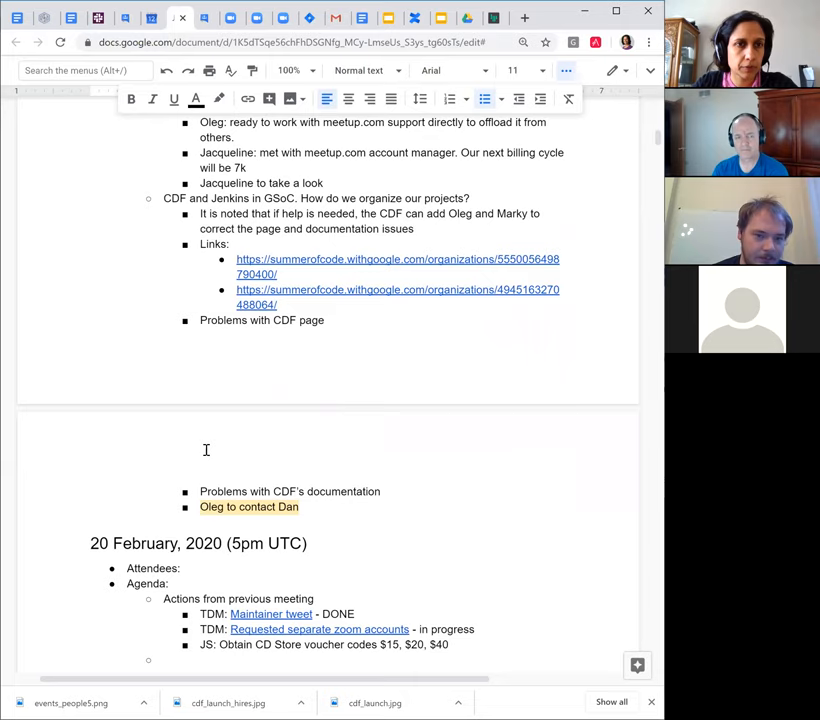
scroll("down", 3)
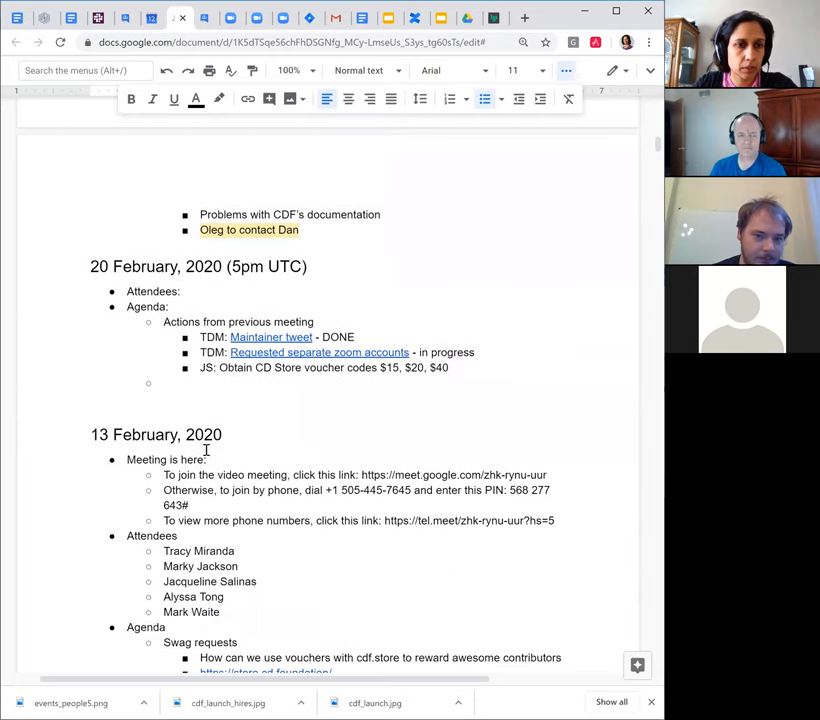
scroll("down", 3)
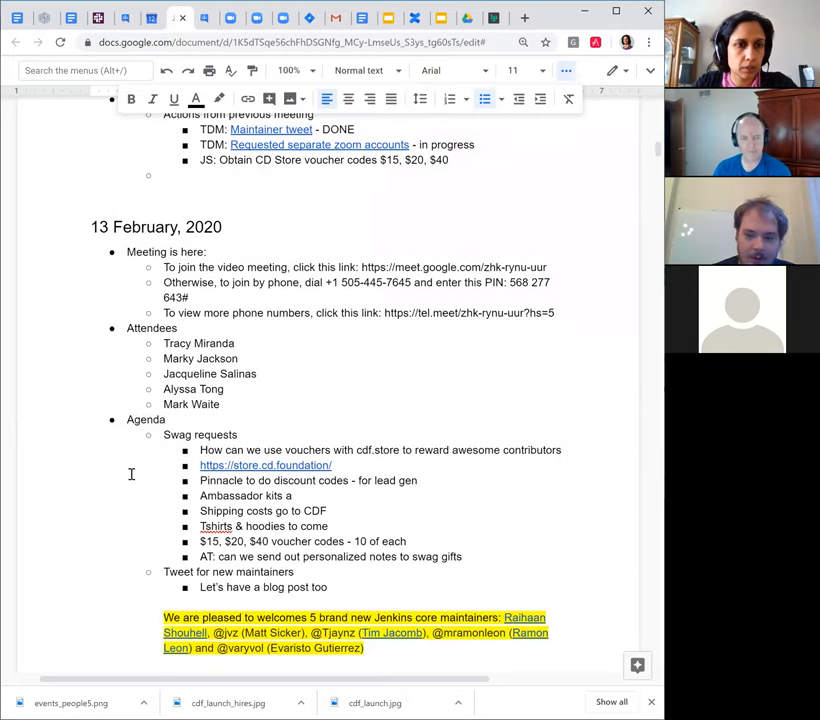
scroll("down", 3)
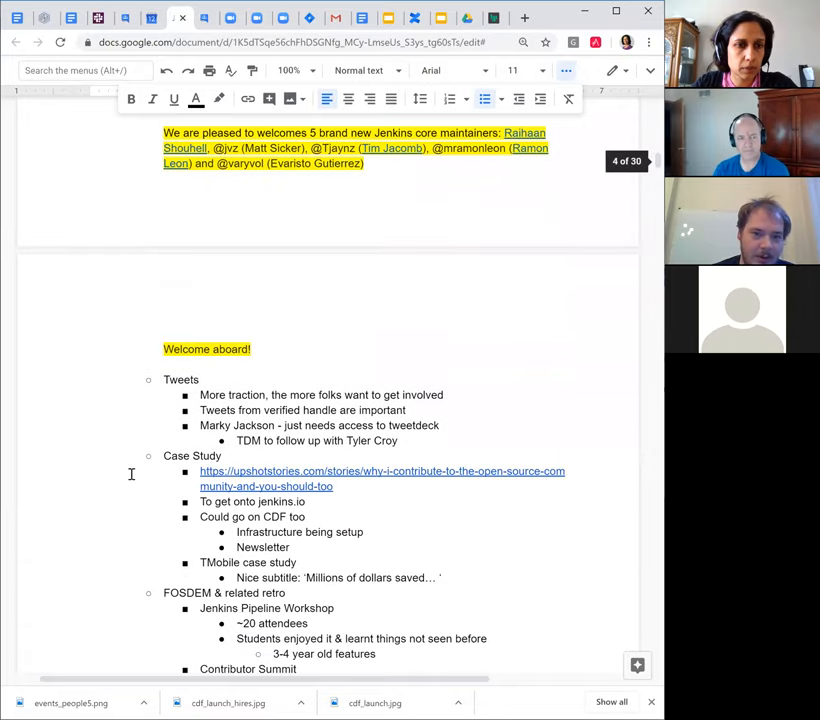
scroll("down", 3)
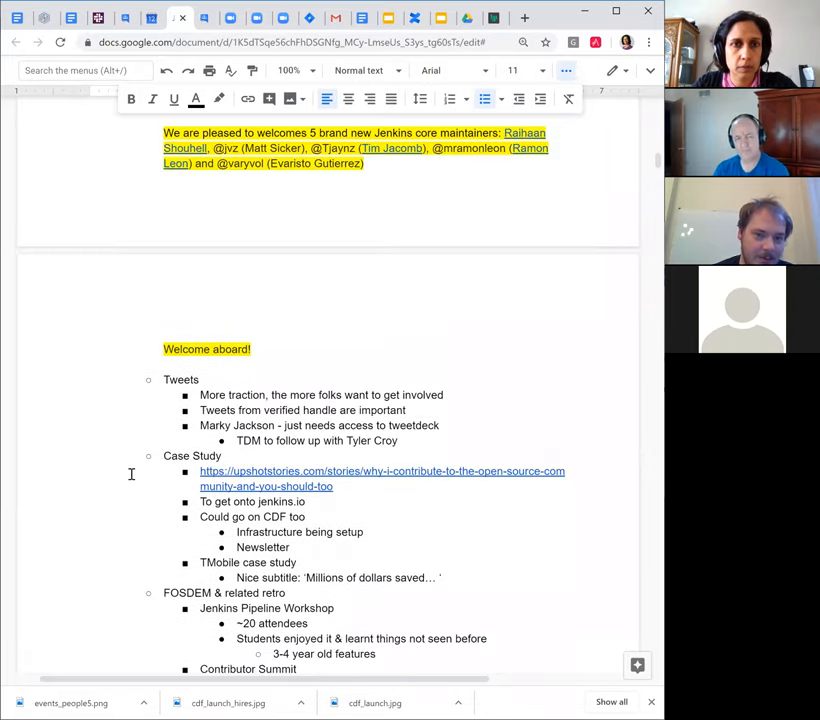
scroll("down", 3)
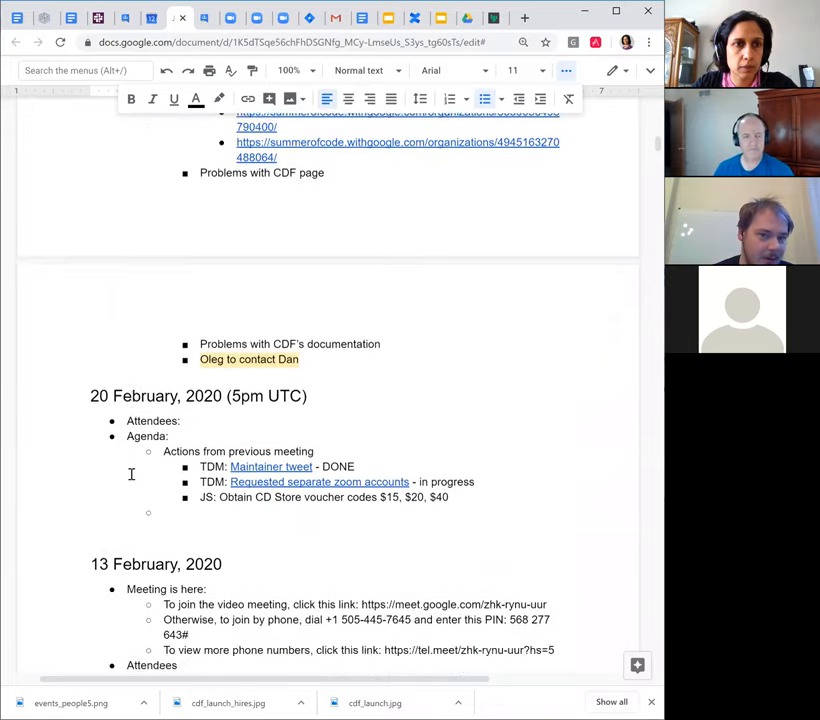
Scroll back up to the 'Tshirts not there yet' item under Swag
scroll("up", 3)
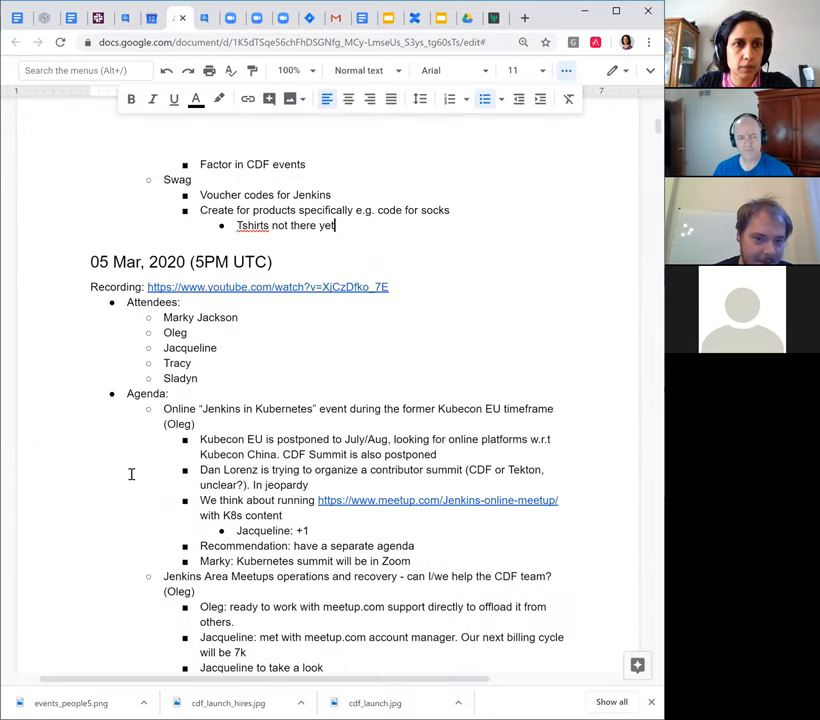
scroll("up", 3)
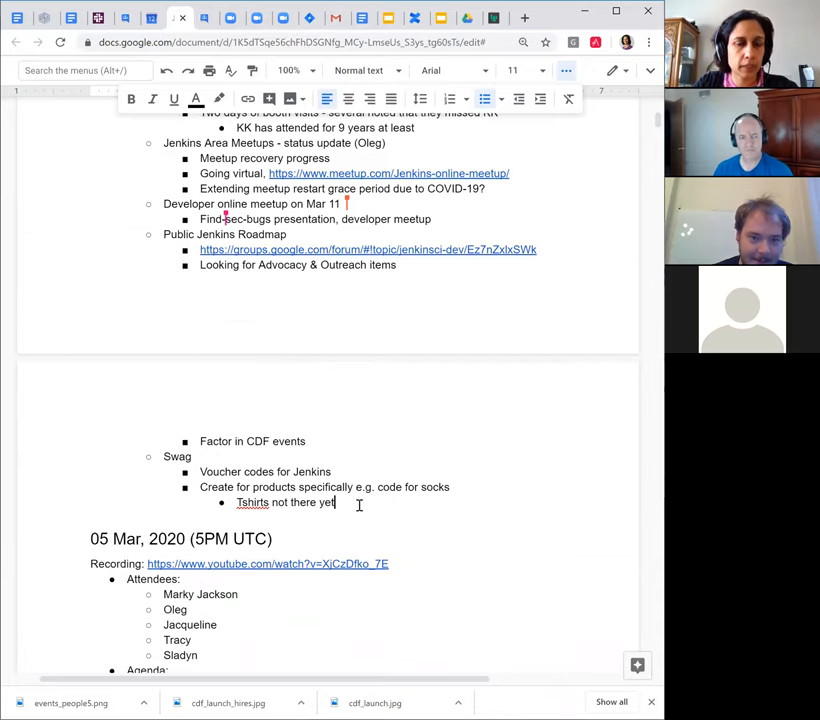
scroll("up", 3)
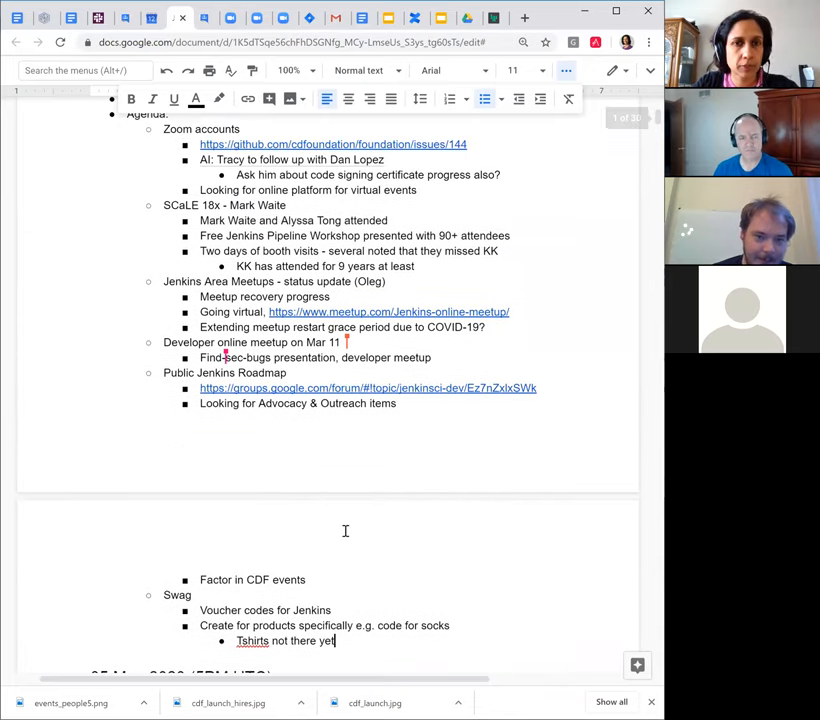
scroll("down", 3)
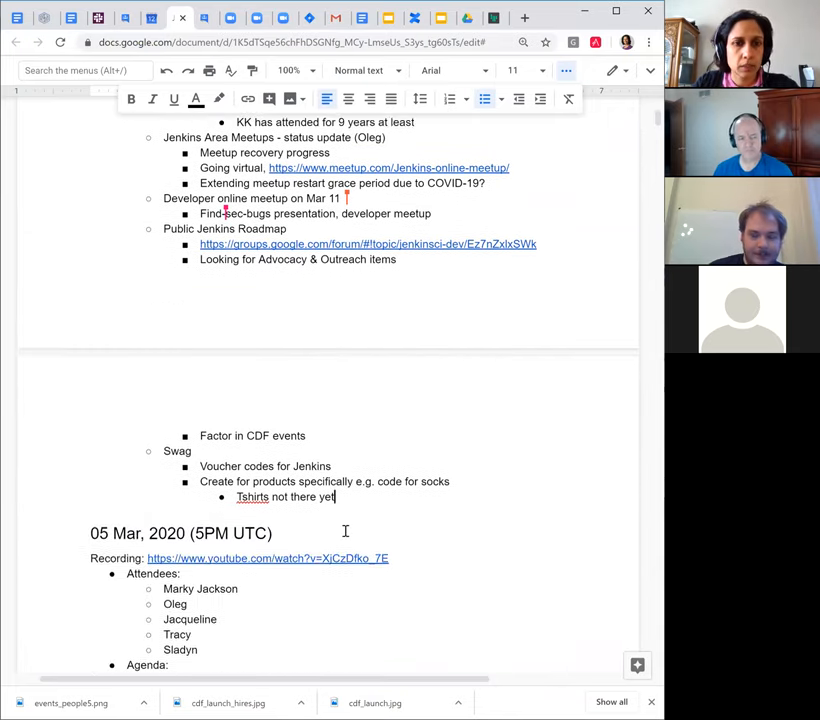
scroll("down", 3)
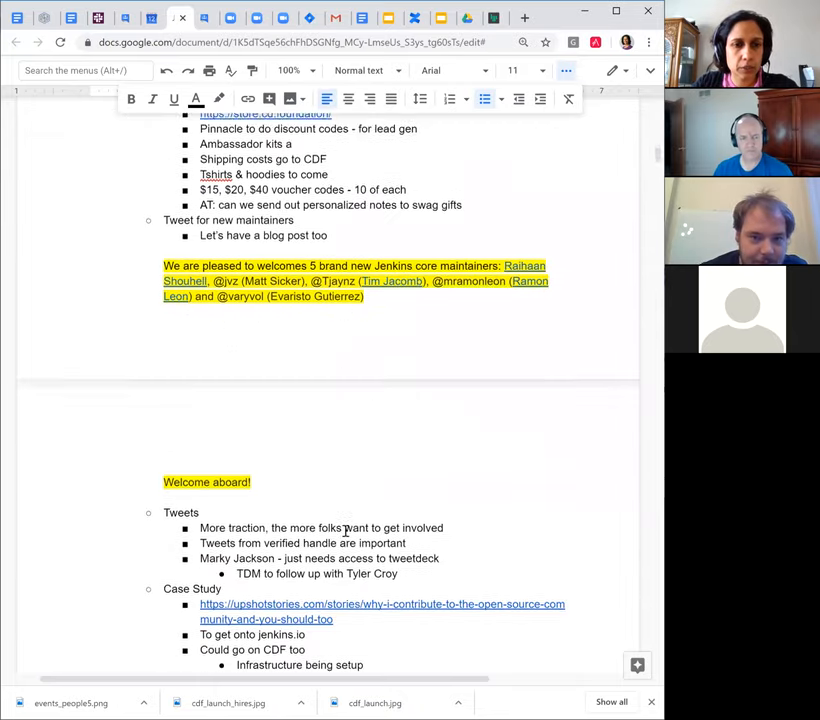
scroll("up", 3)
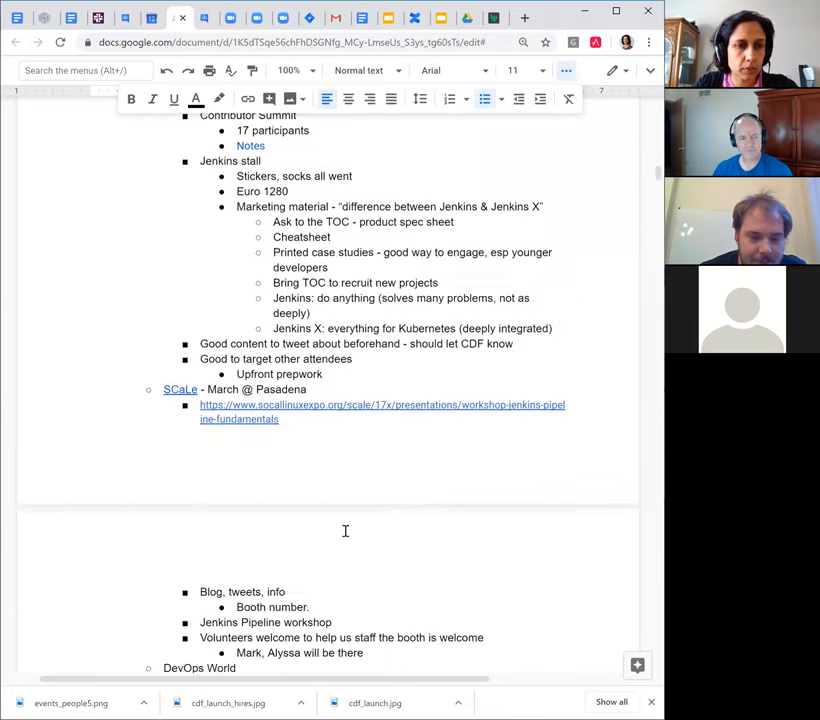
scroll("down", 3)
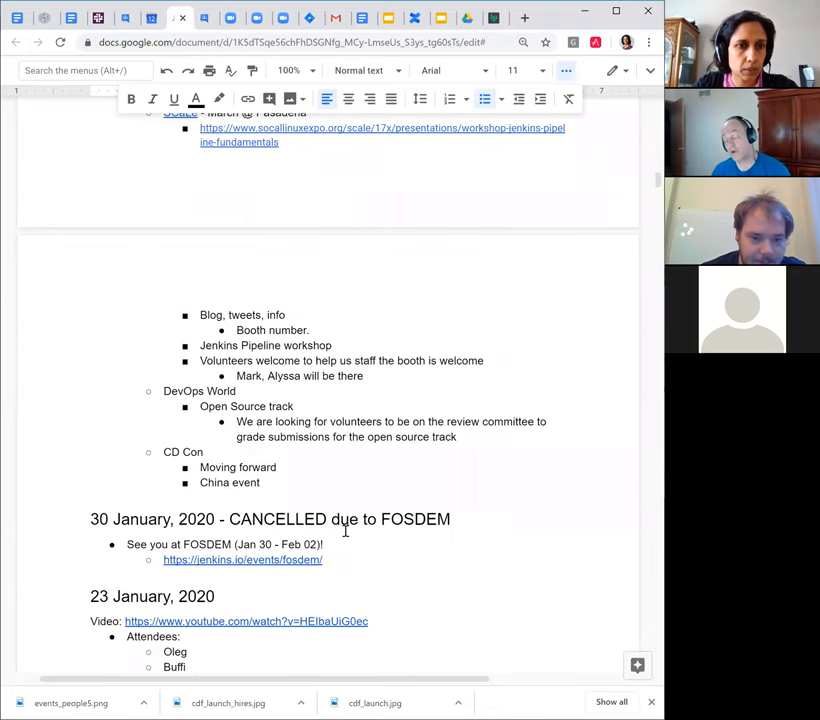
scroll("up", 3)
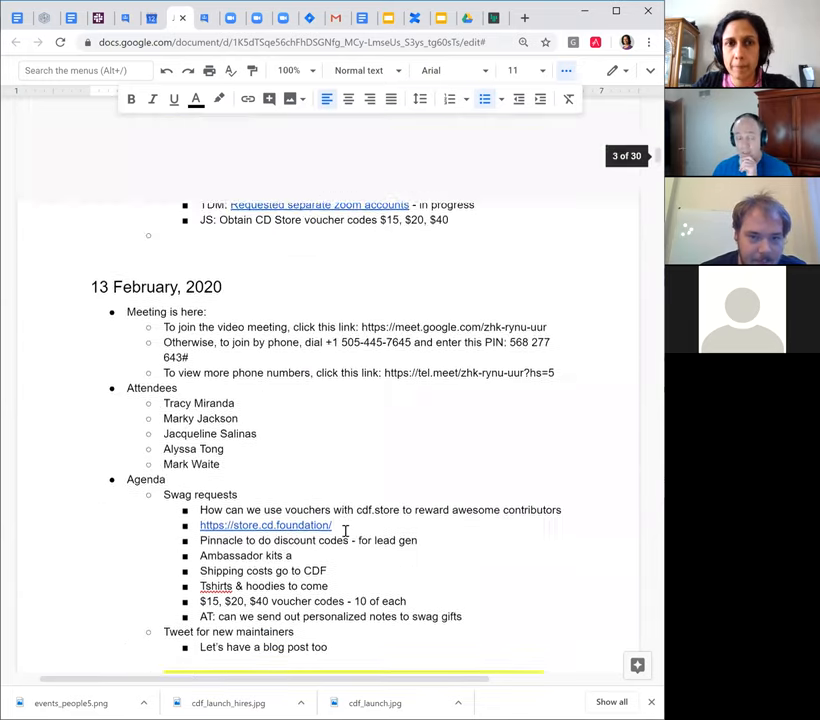
scroll("up", 3)
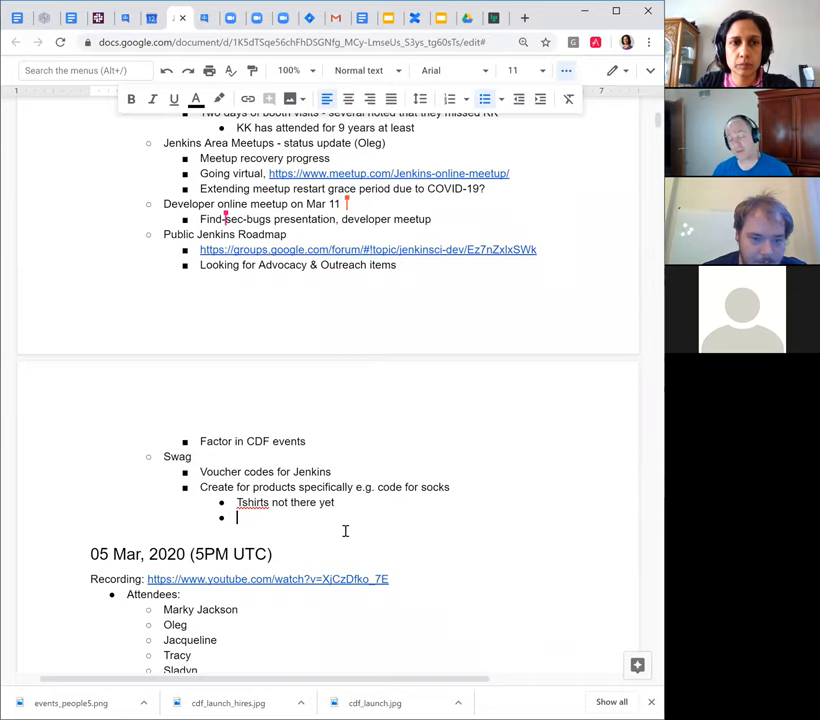
Outdent the new bullet and add the topics 'CDF & GSoC' and 'Case Studies'
left_click(518, 98)
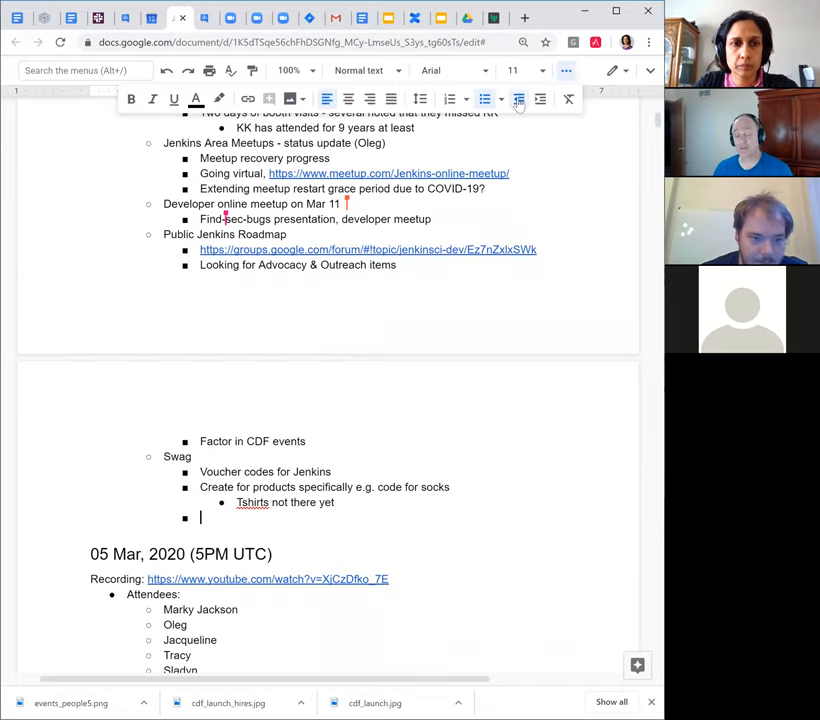
type("CDF")
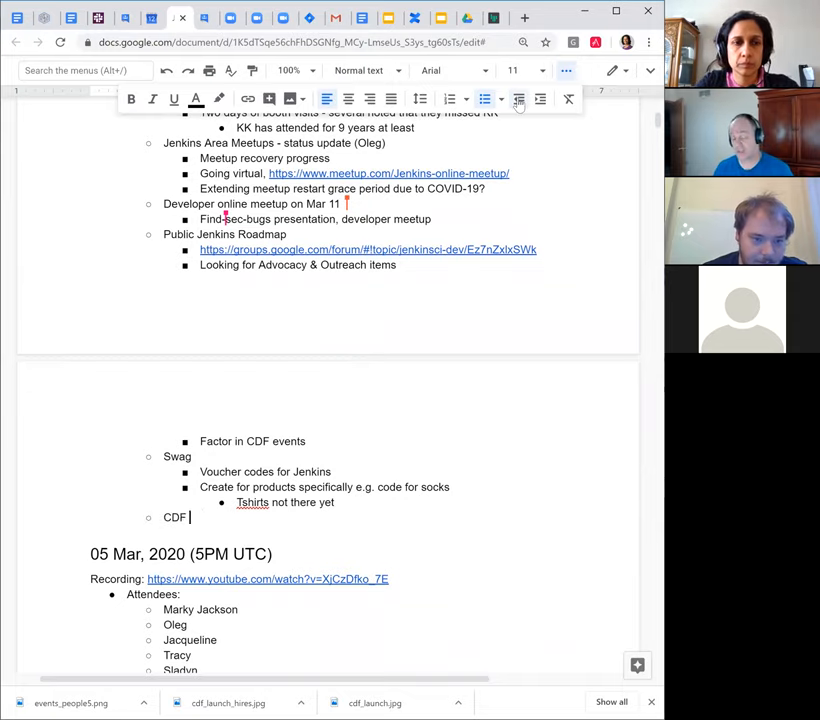
type("& GSoC")
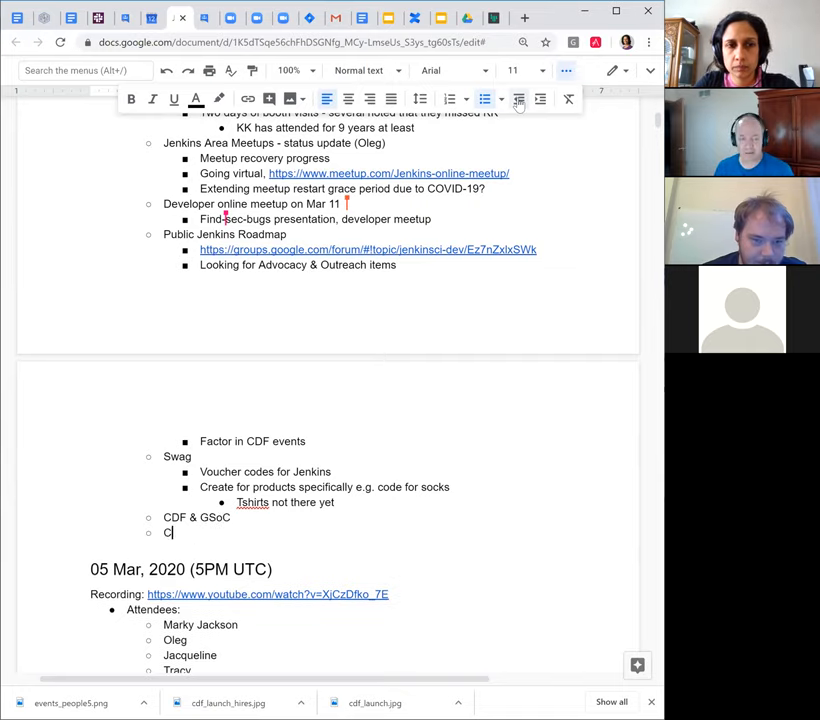
type("ase Studie")
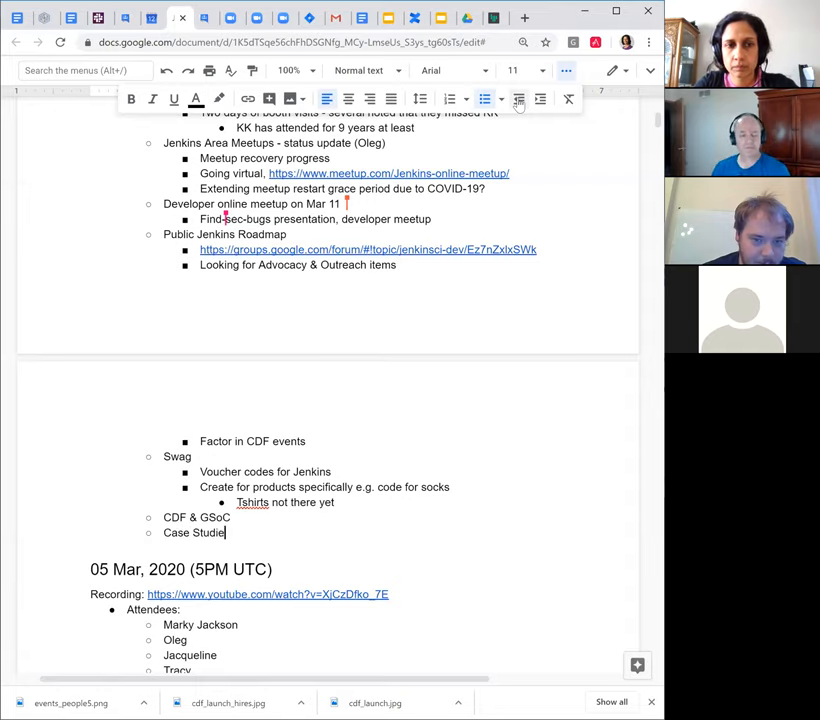
Note 'Leads from Scale - Alyssa to follow up' under Case Studies, then add a Content topic
type("Leads f")
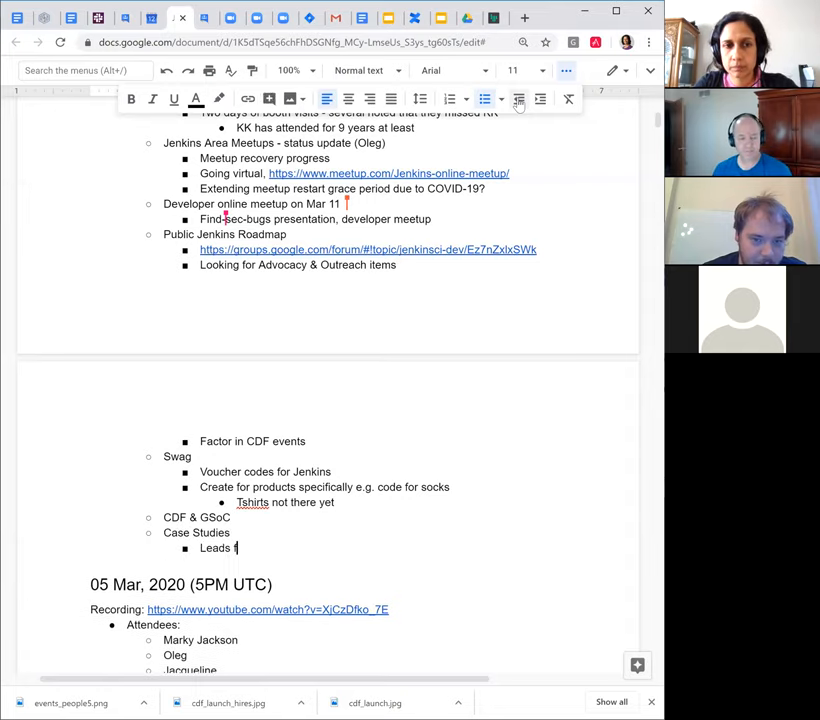
type("from Scale")
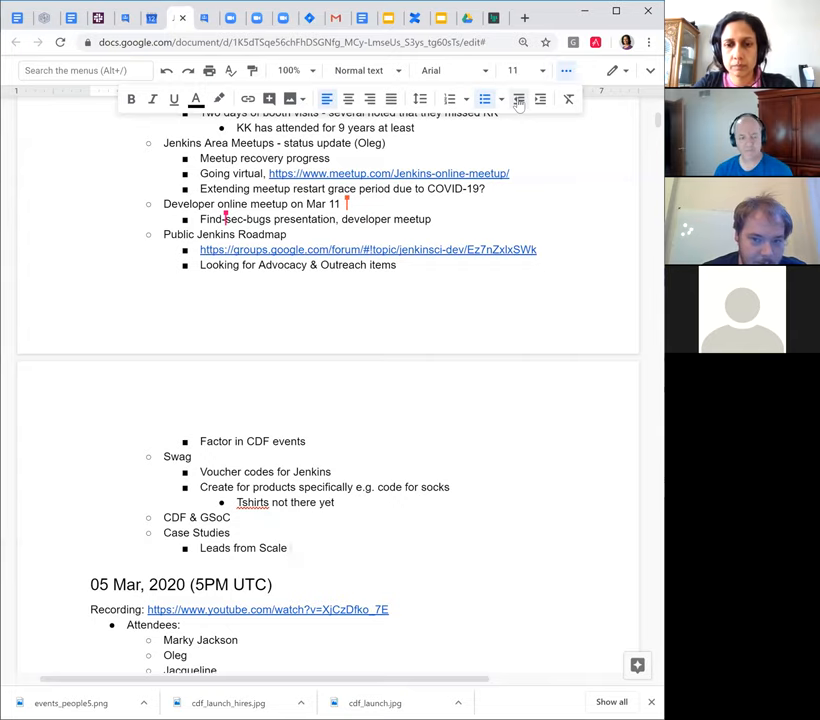
type("- Alyssa to")
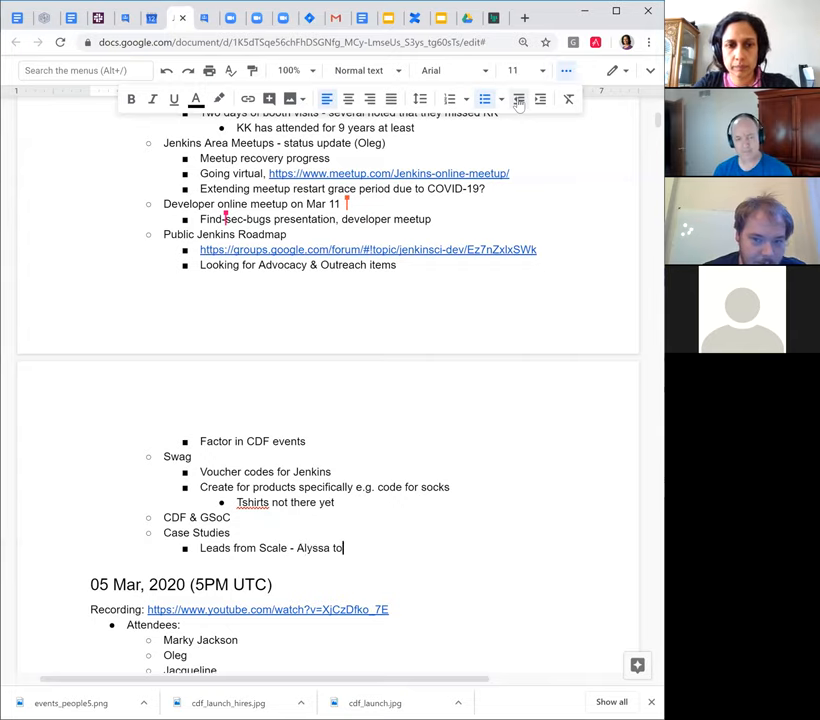
type("follow up")
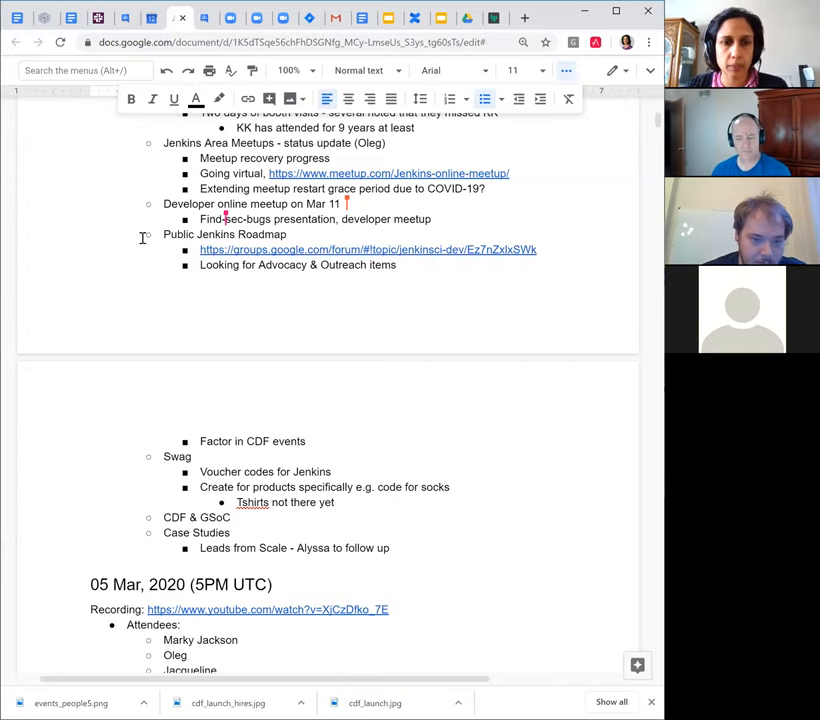
left_click(389, 548)
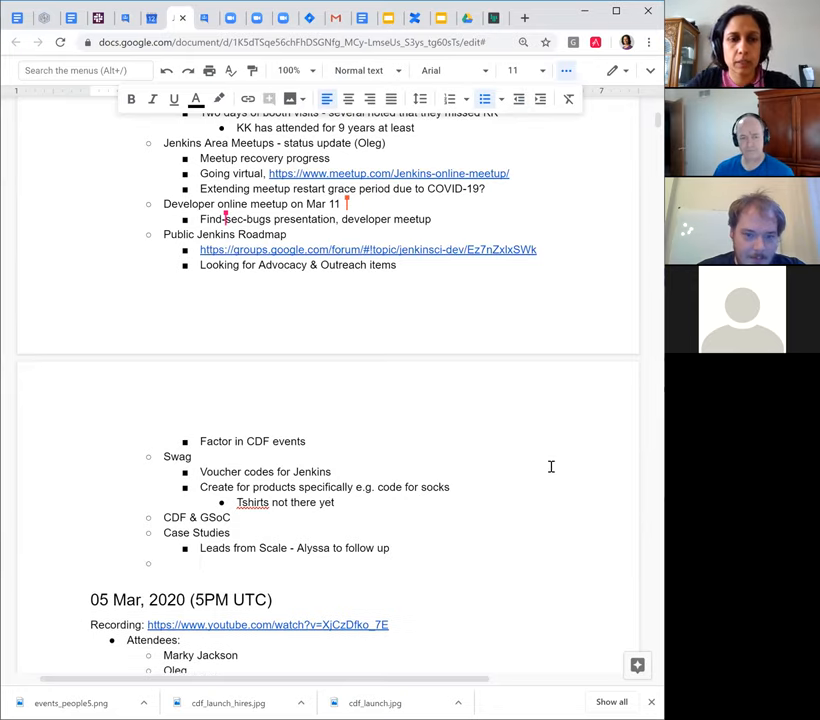
type("Content")
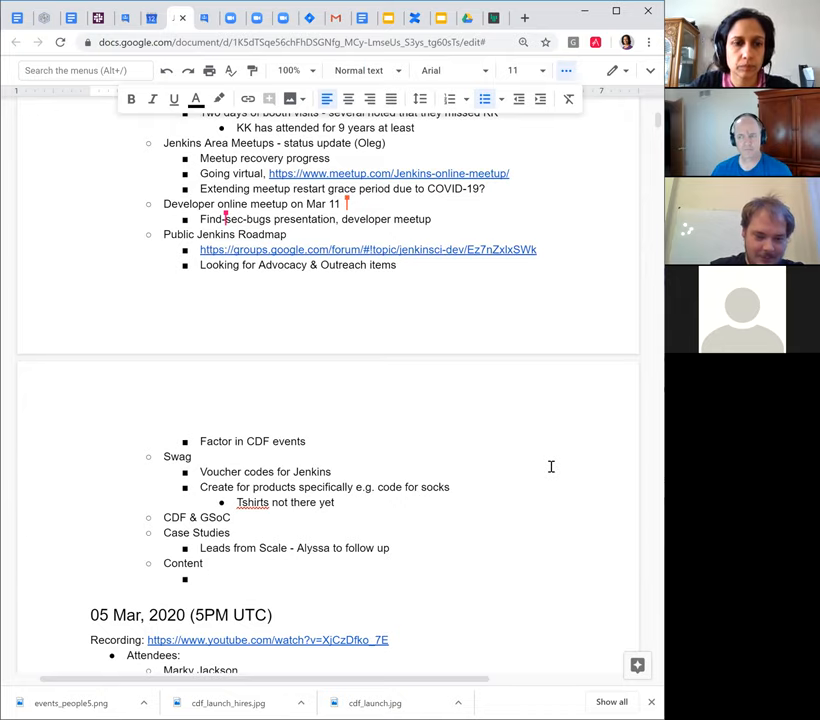
left_click(201, 578)
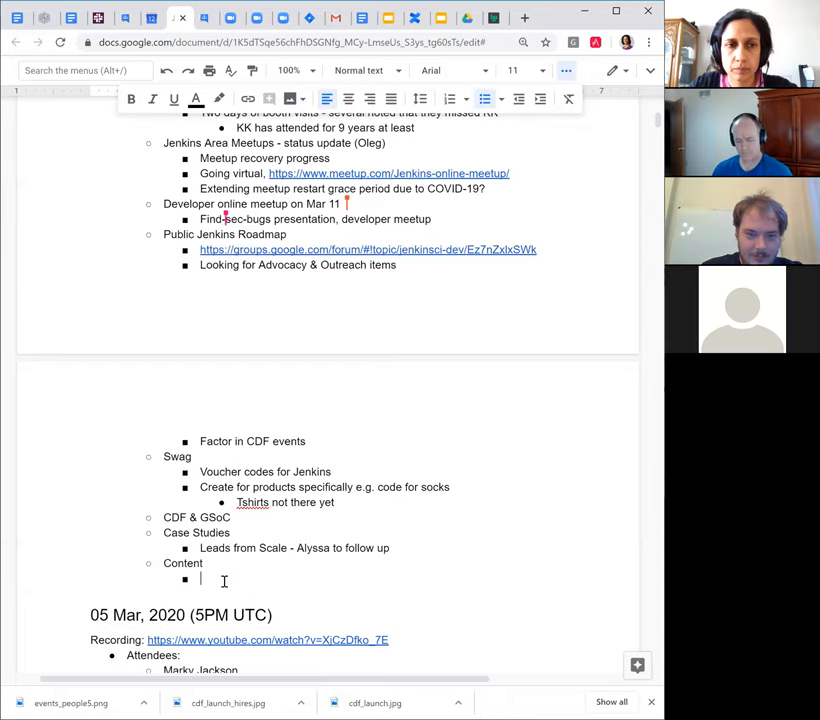
Start an 'Upcoming' list with Atlassian Bitbucket server and Google Summer of Code 2019 report
type("Upcoming")
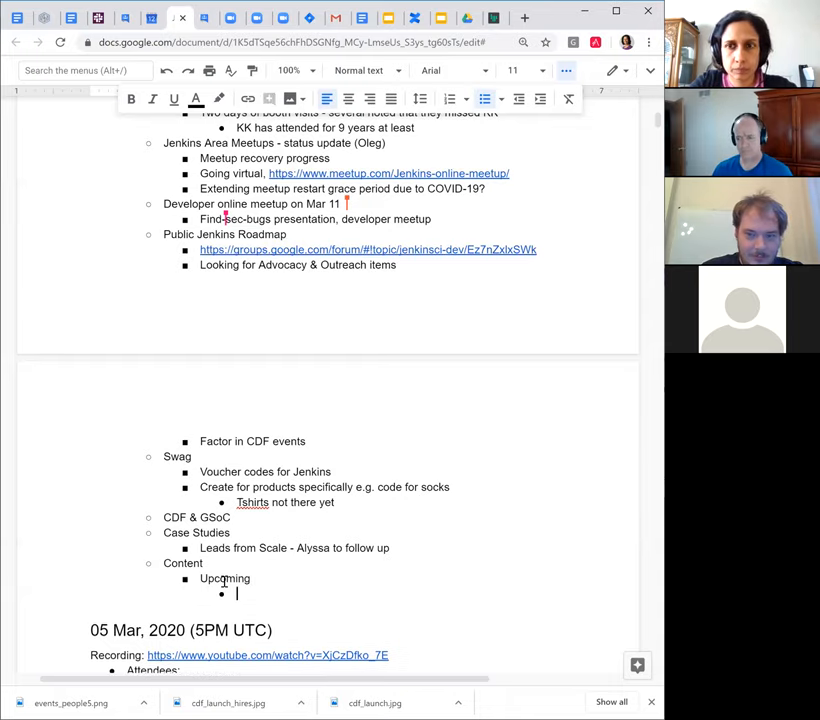
type("Atlassian Jenkins bitbucke")
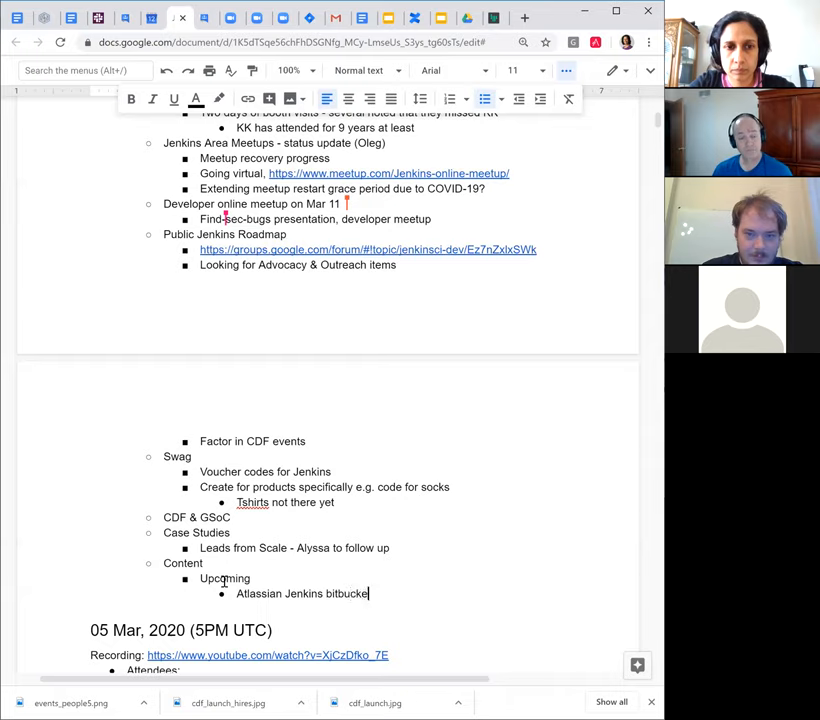
type("server (today")
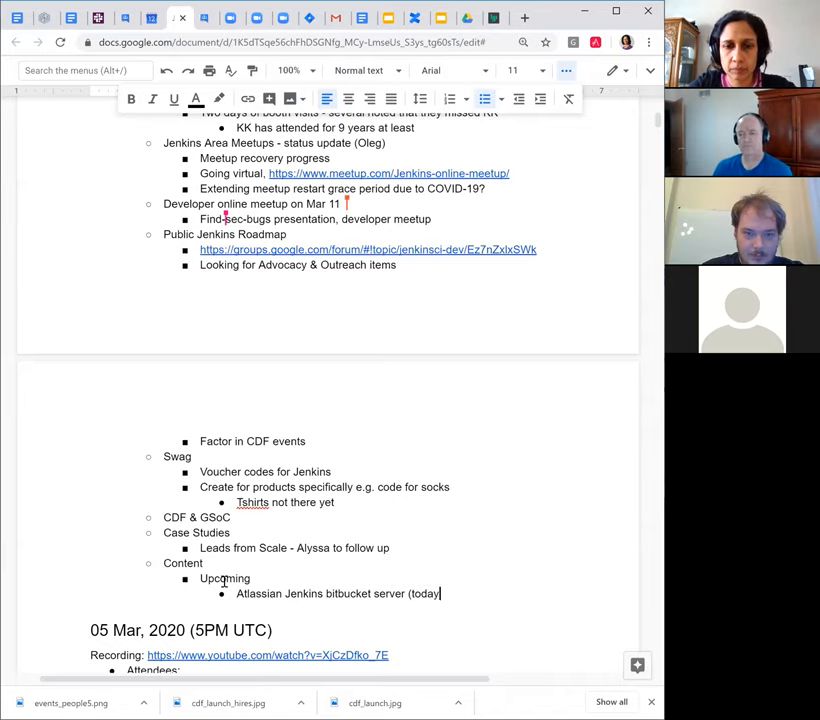
type("Goo")
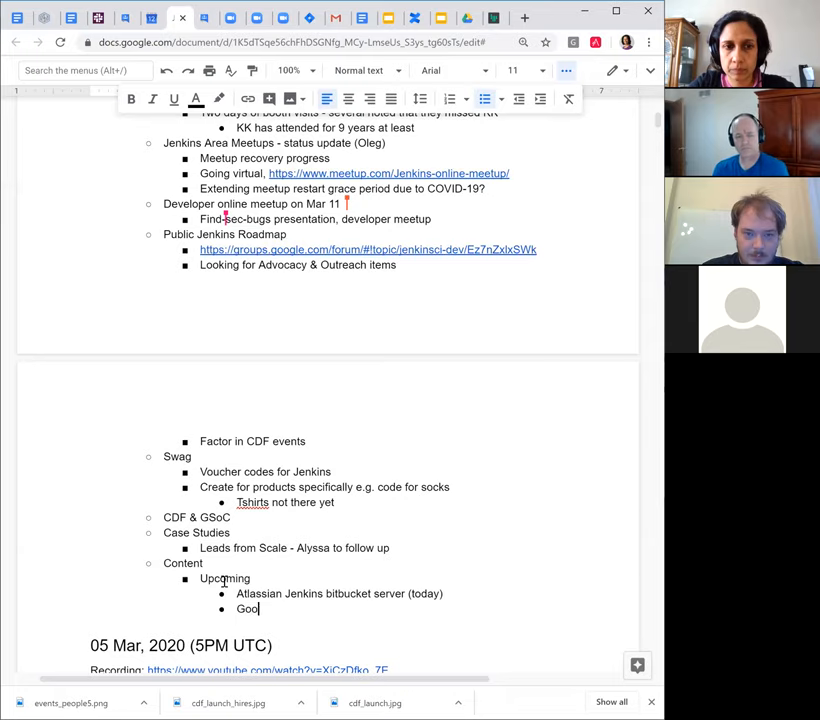
type("gle summer of code 2019")
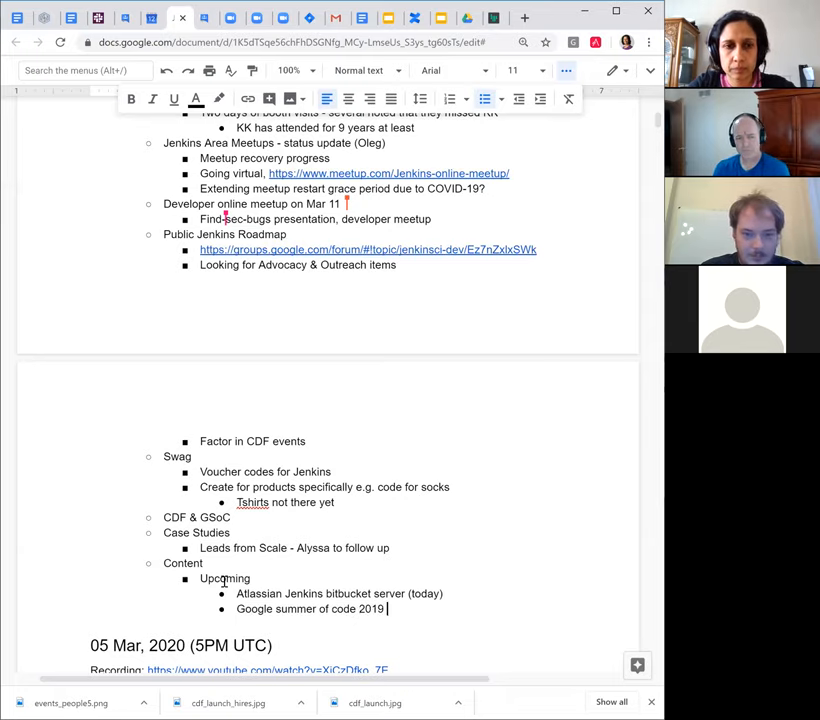
type("report (")
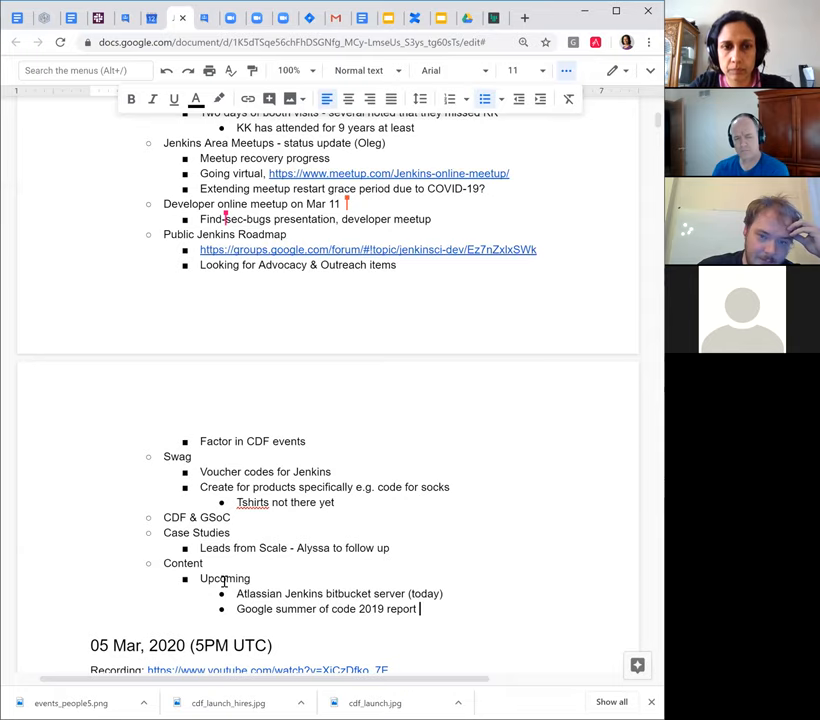
Add Websocket and 'Casc - Sladyn's post' to the upcoming posts list
key("enter")
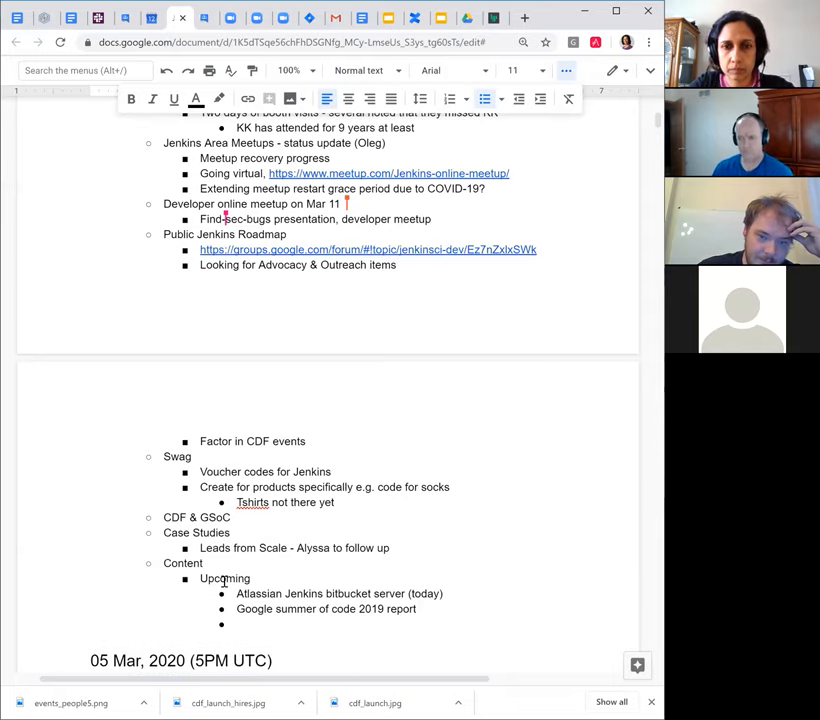
type("Websocket")
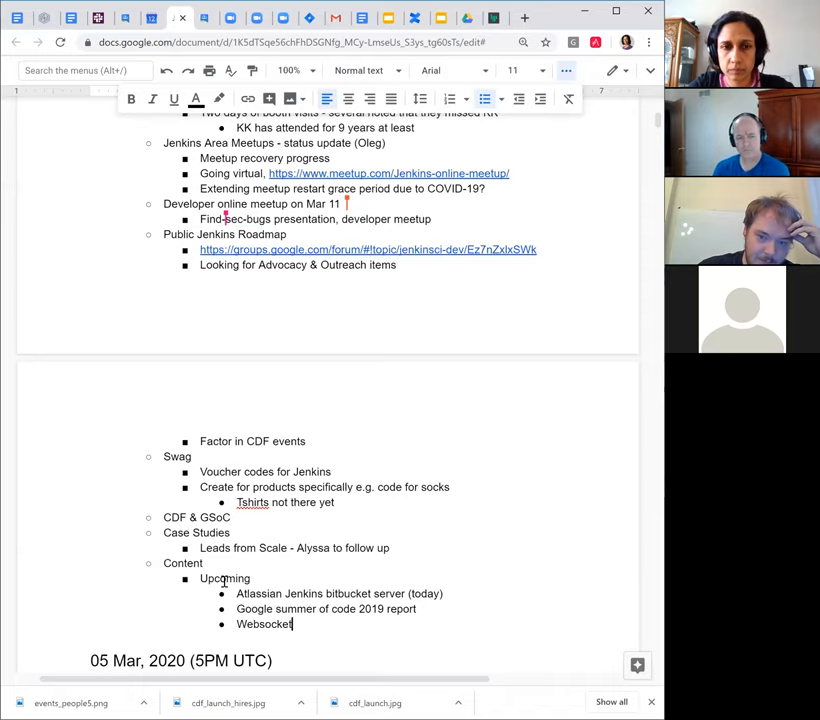
type("-")
type("V")
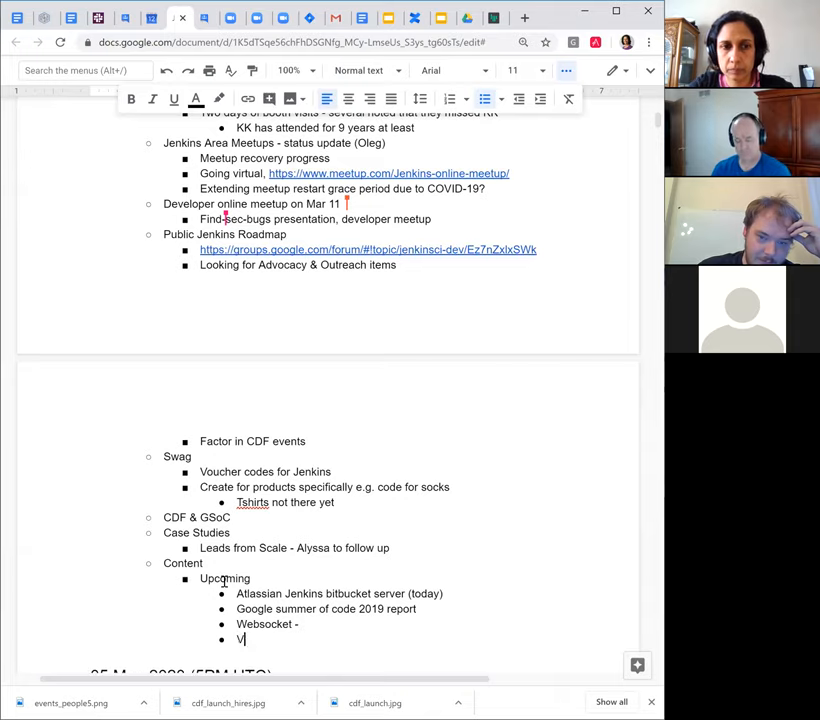
type("alidating")
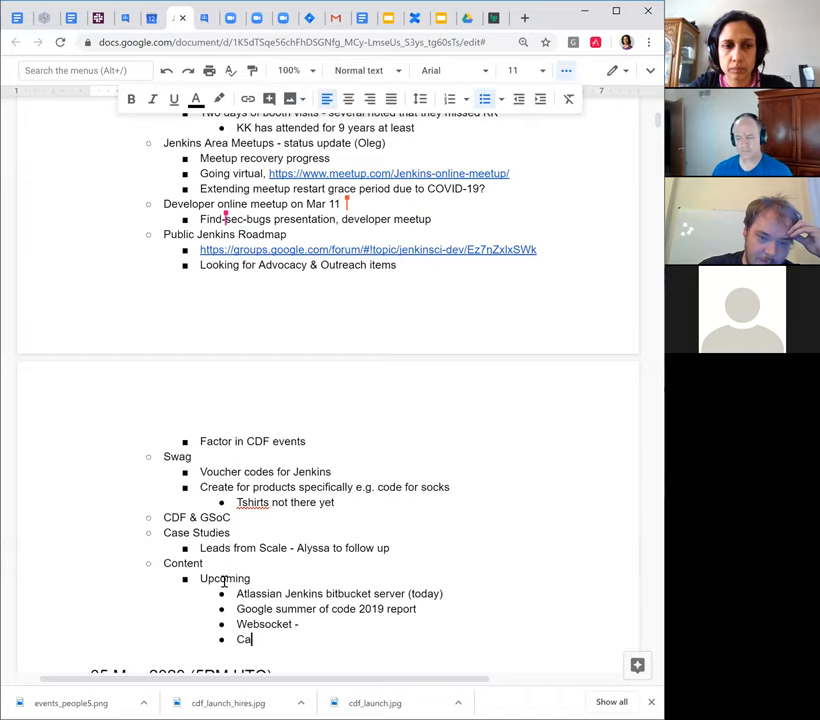
type("sc - Sla")
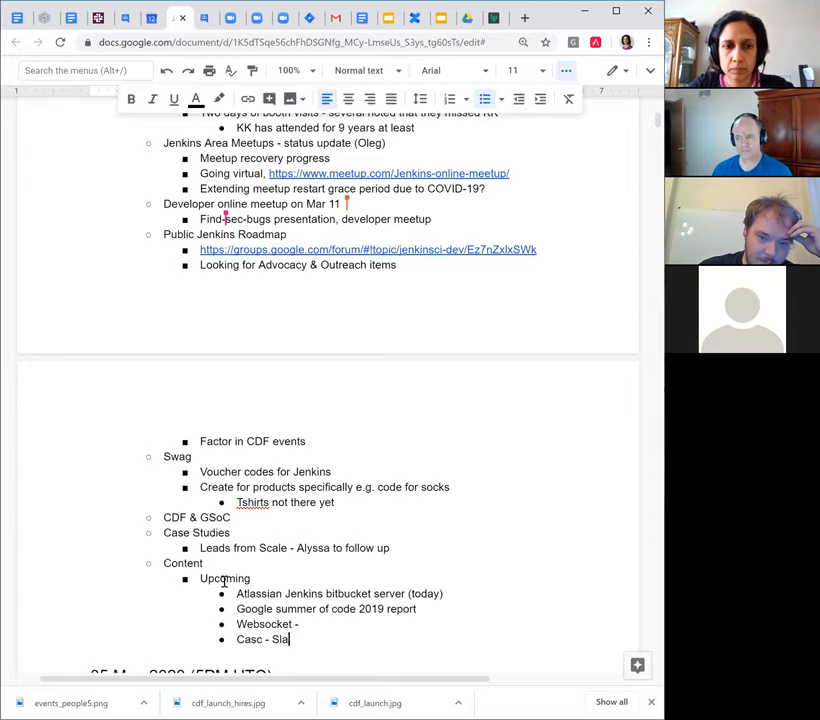
type("dyn's")
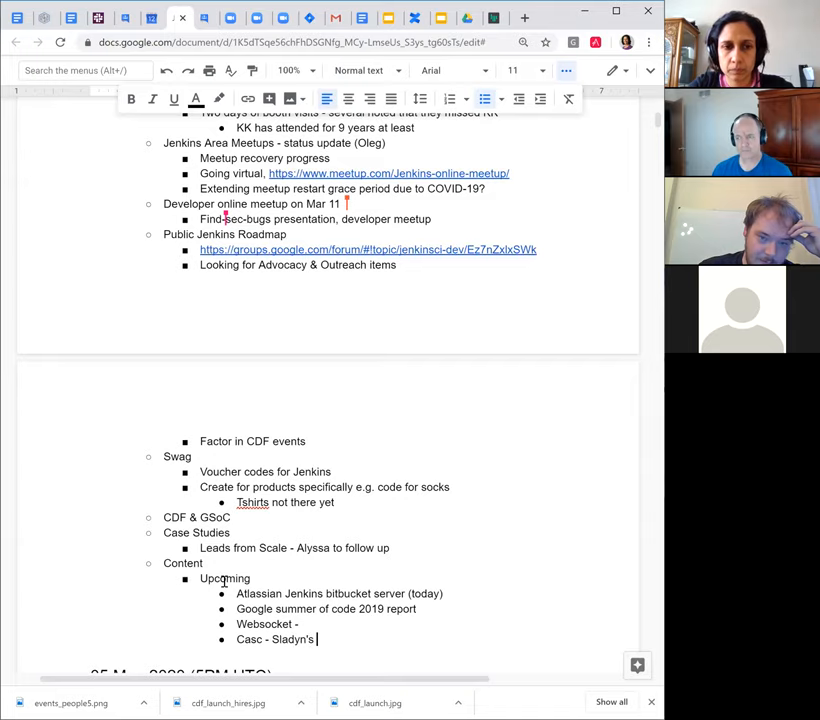
type("post")
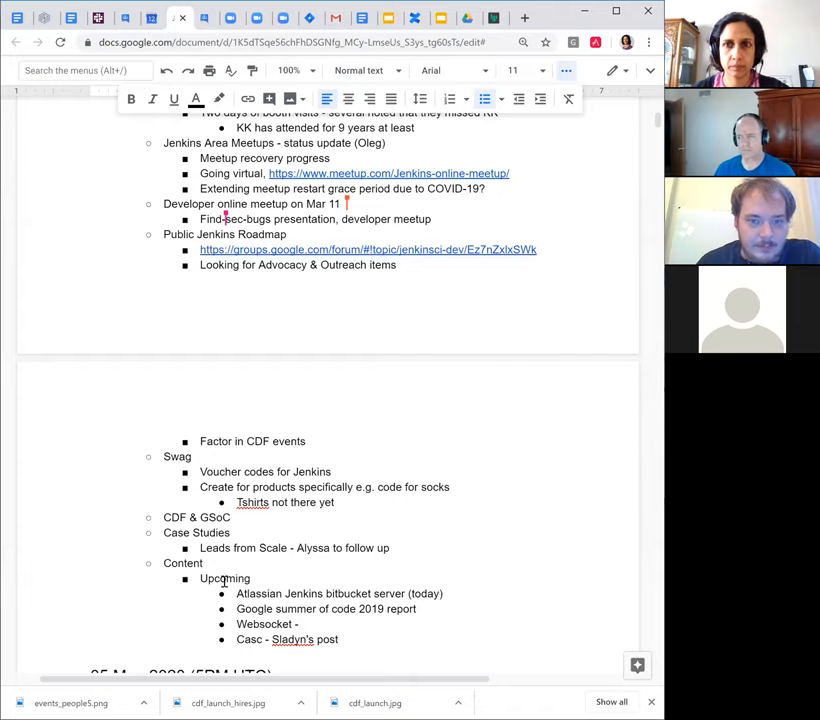
Append 'Pipeline authoring' and 'findsecbugs' after 'Casc - Sladyn's post' in the upcoming posts
type("P")
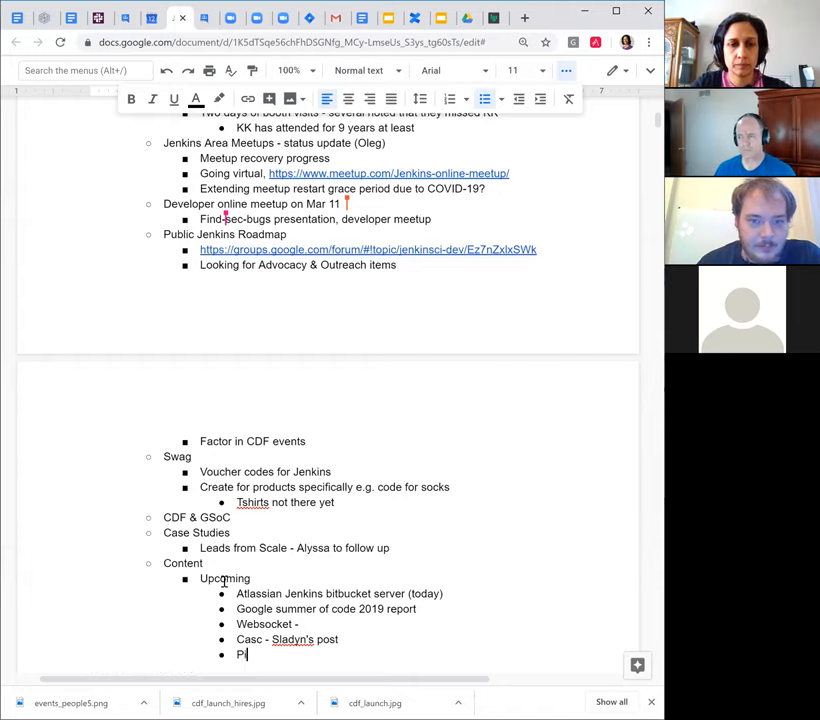
type("ipeline authoring")
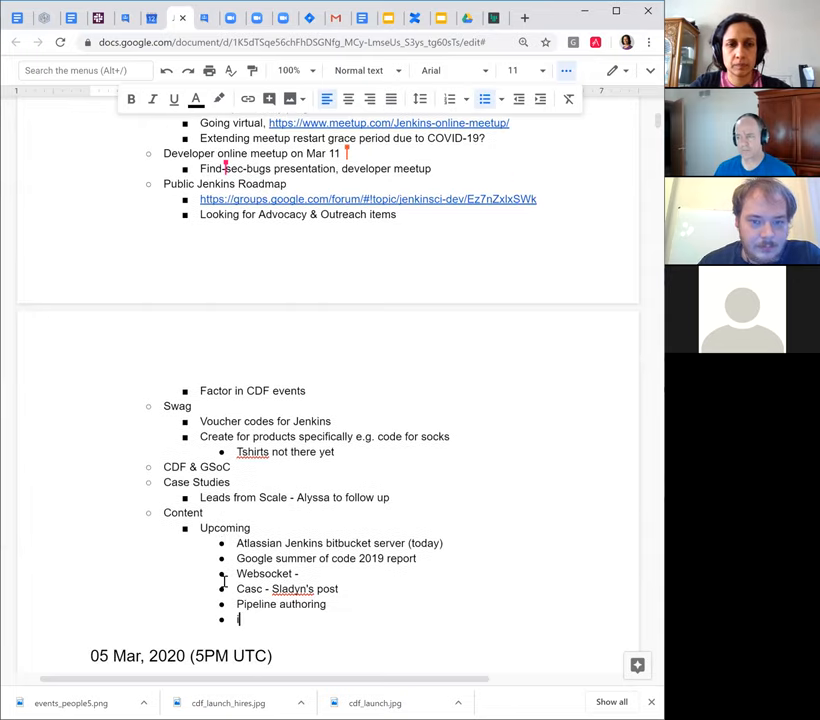
type("findsec")
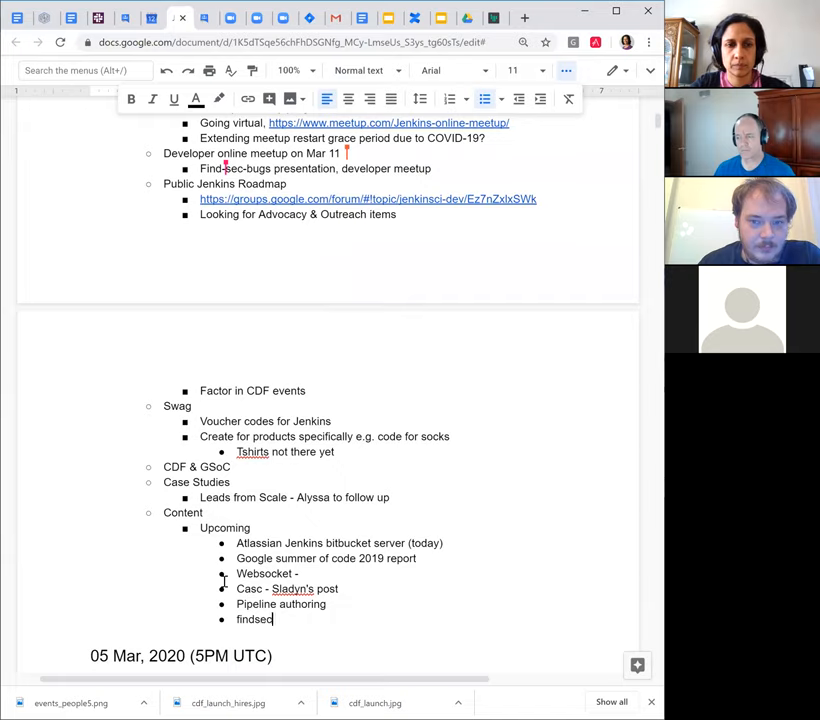
type("bugs")
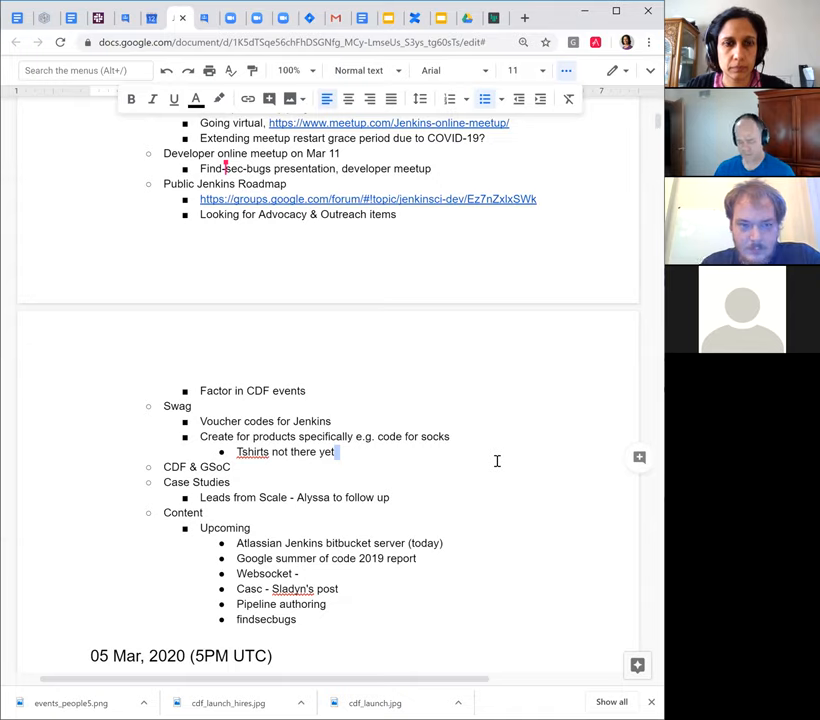
mouse_move(490, 465)
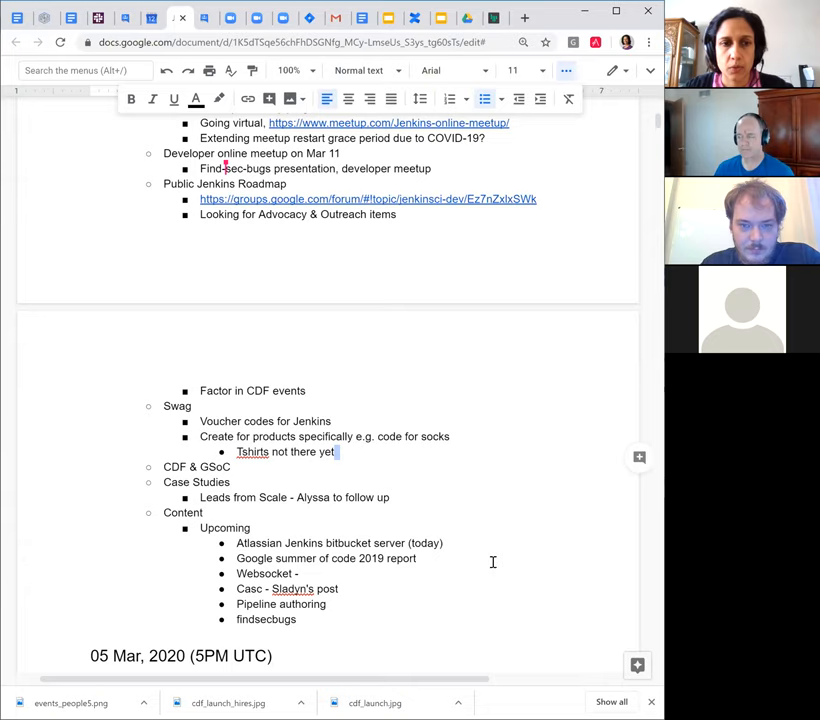
scroll("up", 3)
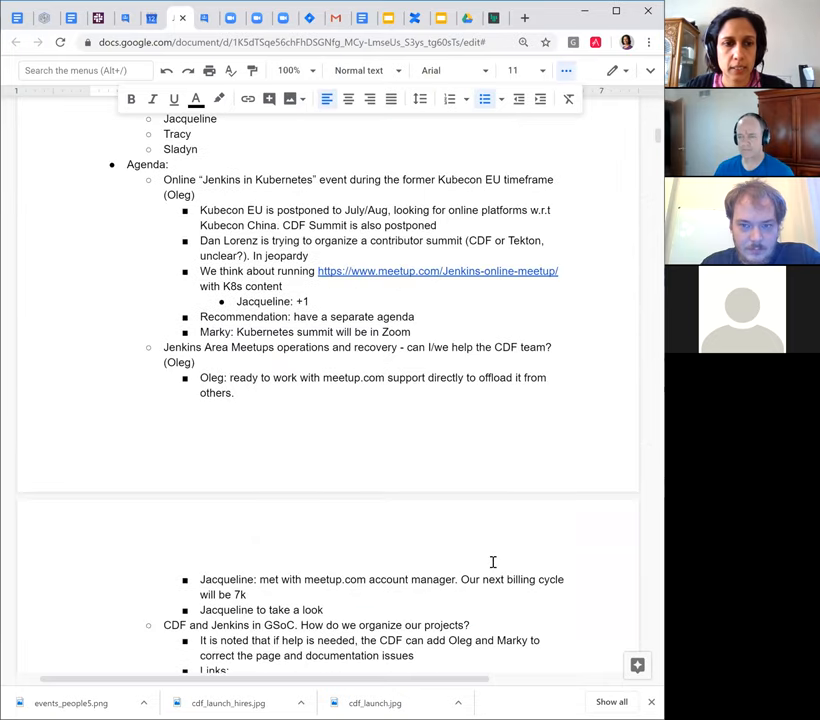
scroll("up", 3)
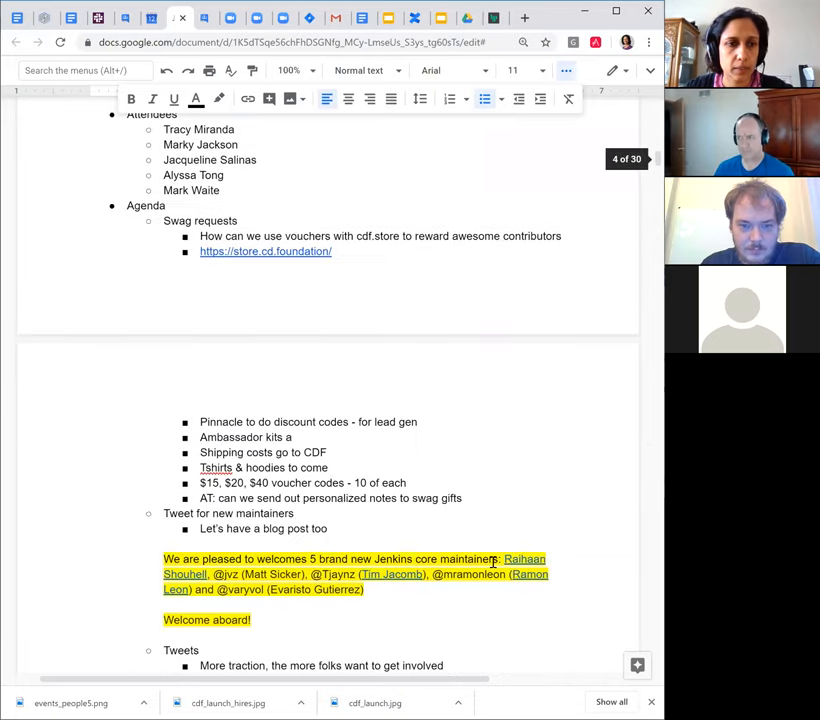
scroll("down", 3)
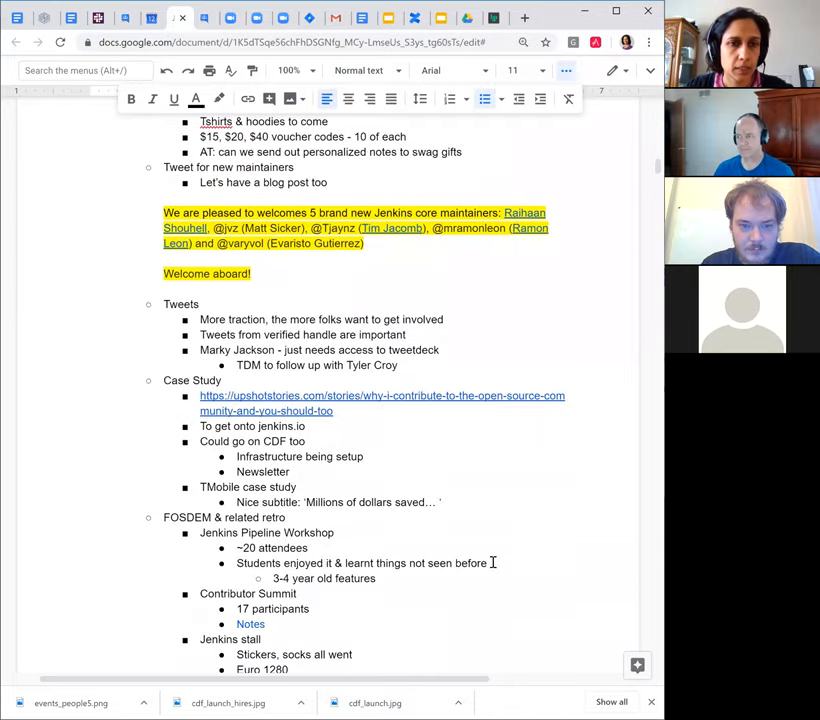
scroll("up", 3)
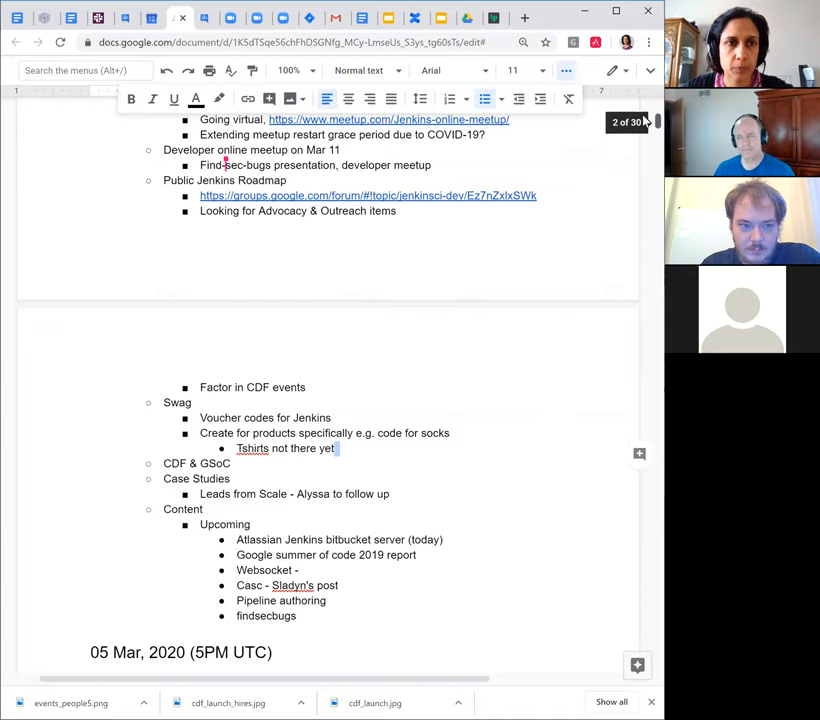
scroll("up", 3)
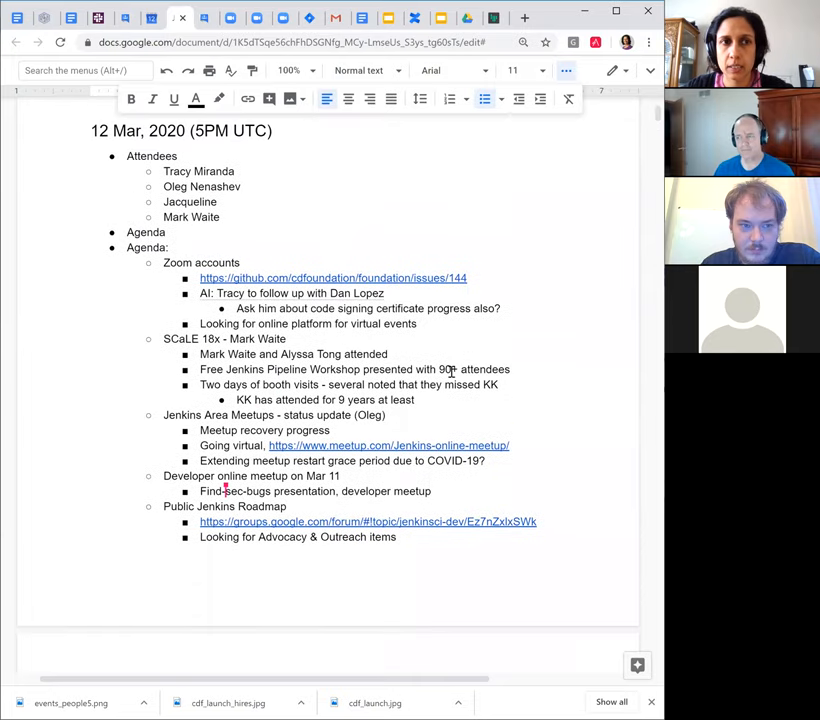
scroll("up", 3)
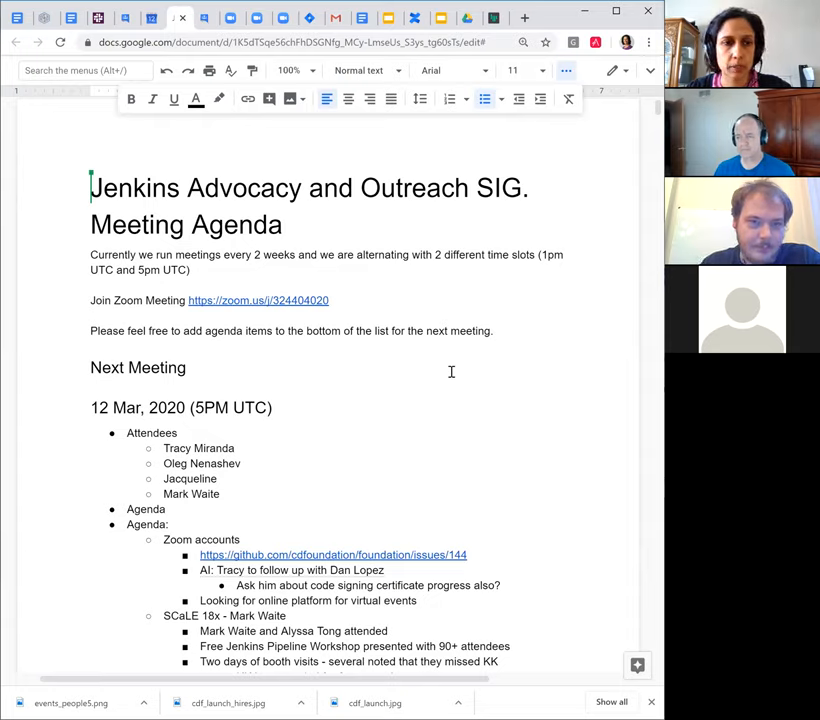
mouse_move(534, 378)
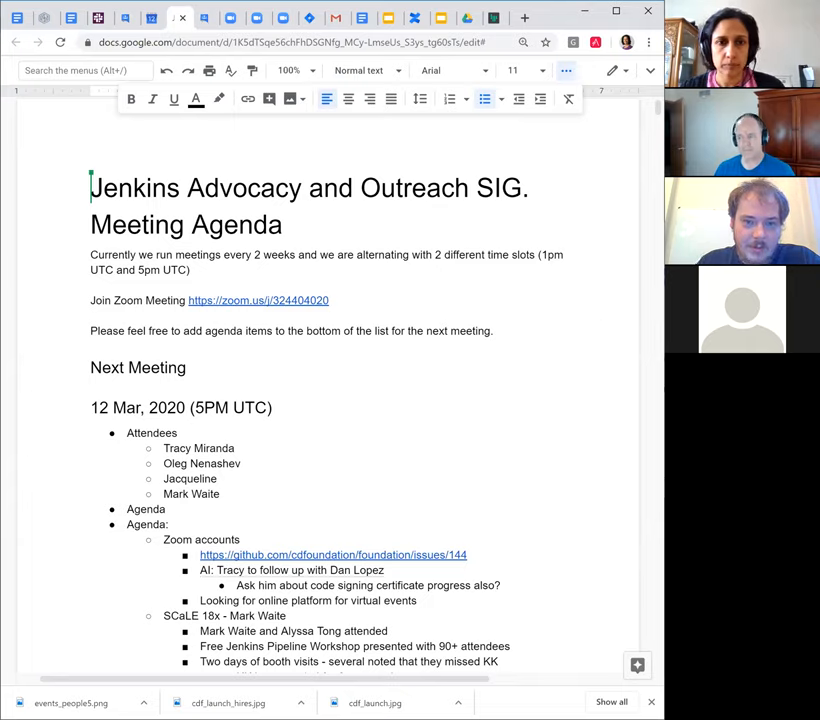
mouse_move(387, 509)
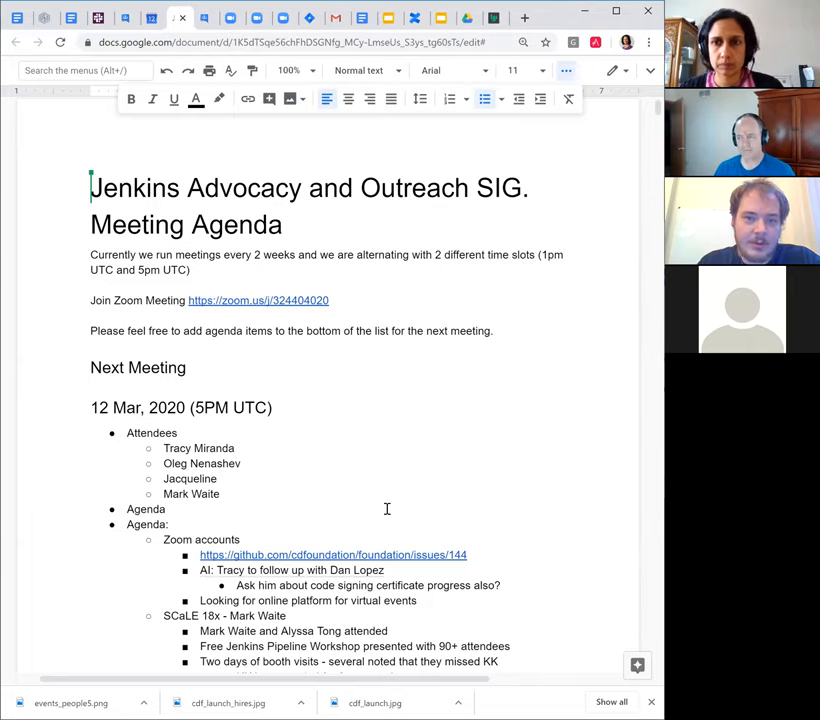